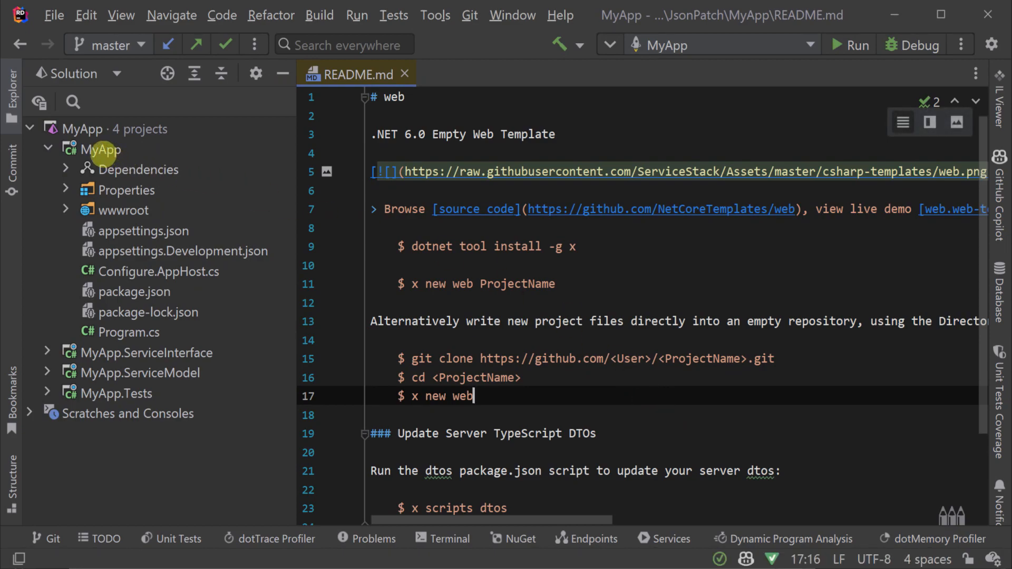
- Bring up appsettings.json from the MyApp project and place the caret at its end
left_click(144, 231)
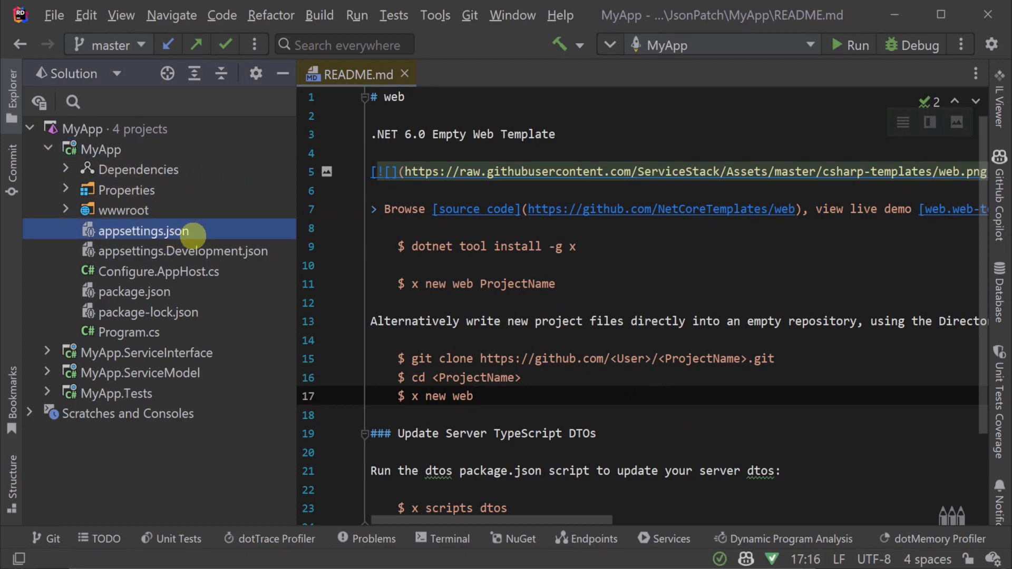
left_click(184, 251)
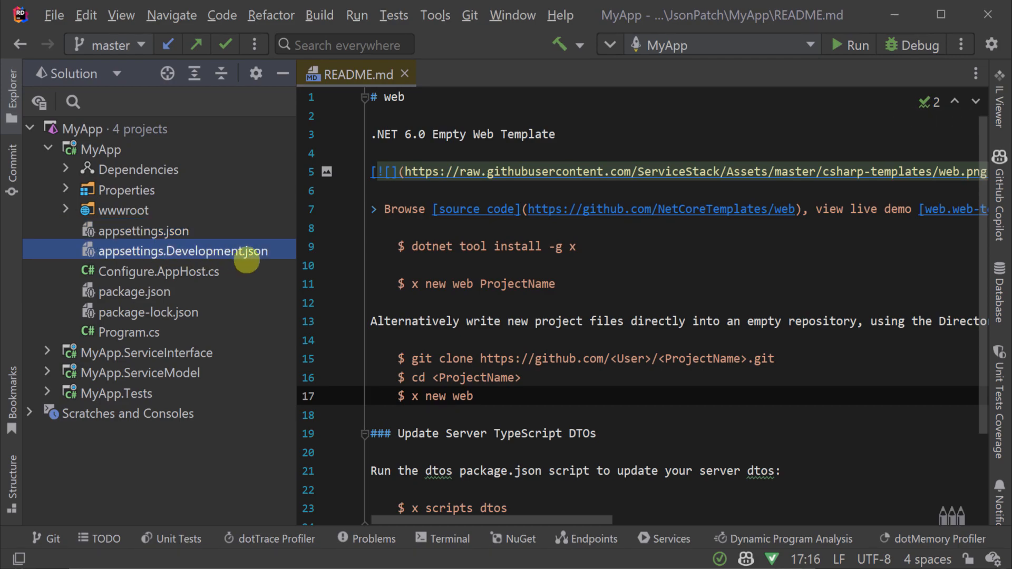
mouse_move(116, 251)
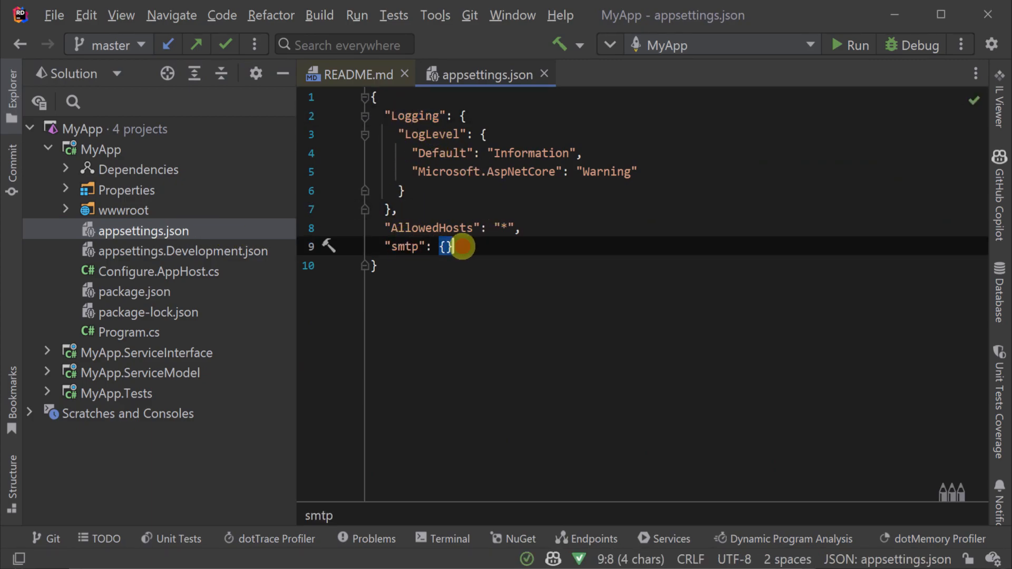
left_click(378, 265)
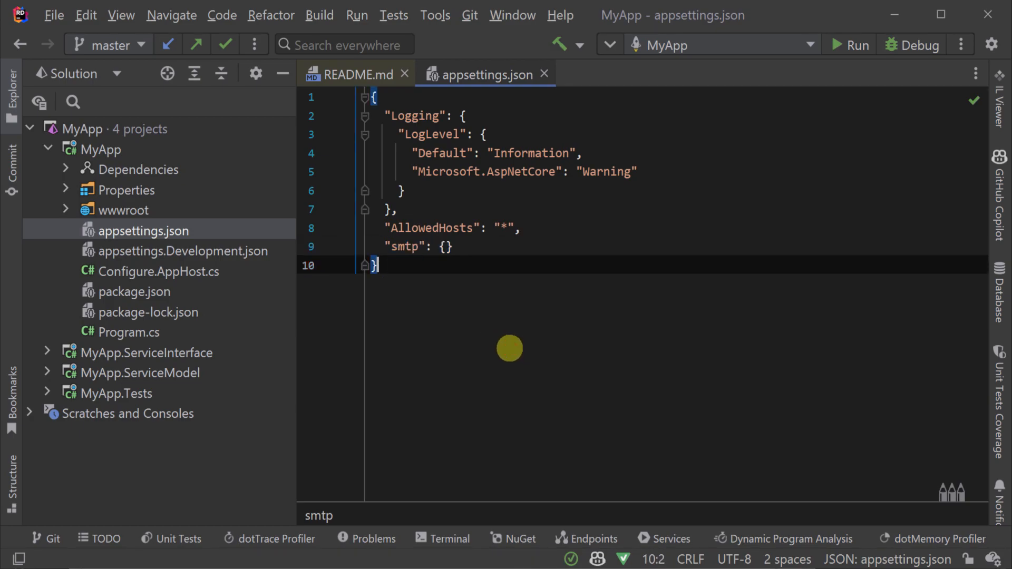
- Create a new file appsettings.json.patch in MyApp, skipping the Git add prompt
right_click(101, 149)
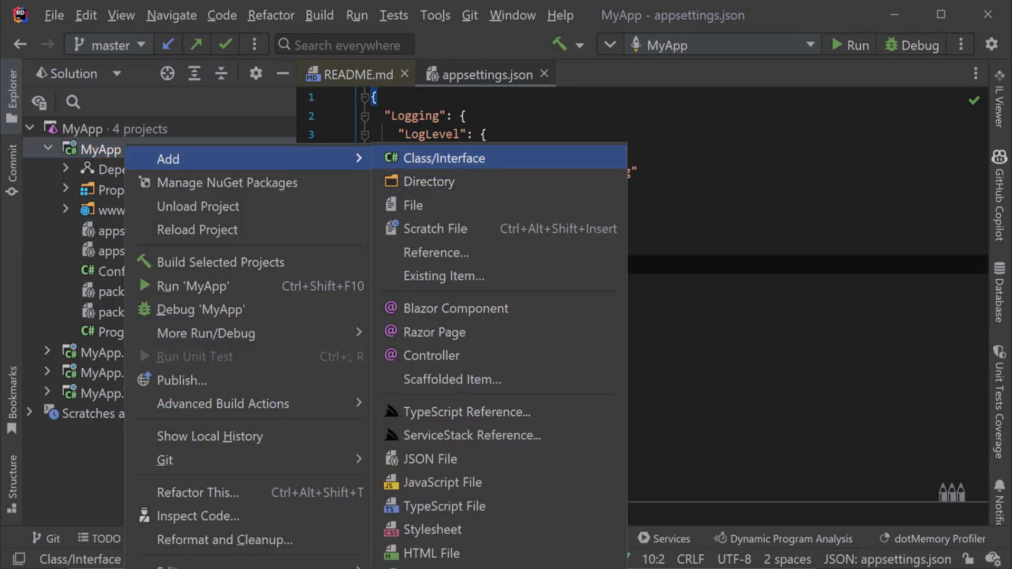
left_click(412, 205)
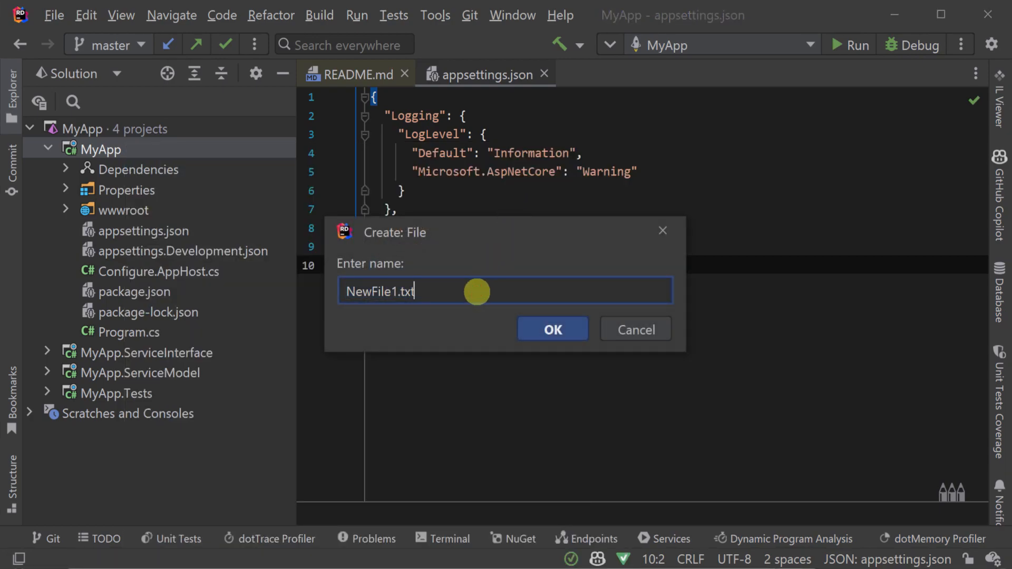
type("appsettings.")
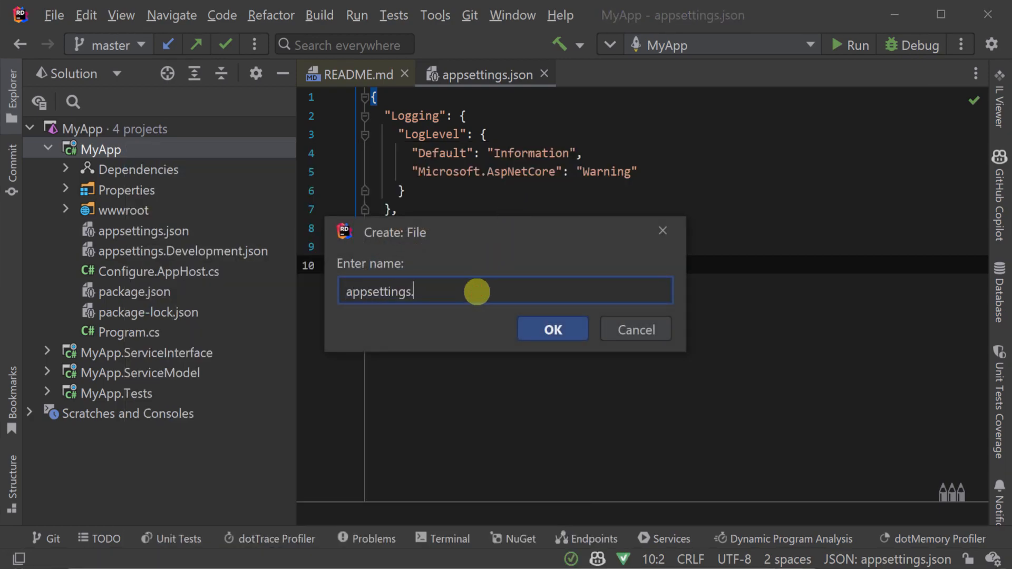
type("json.patch")
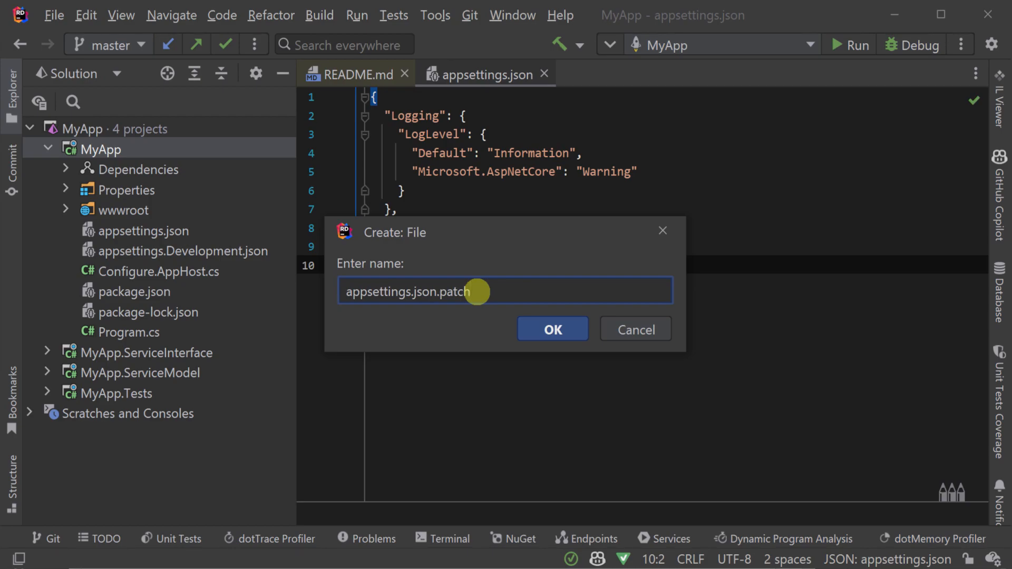
left_click(551, 329)
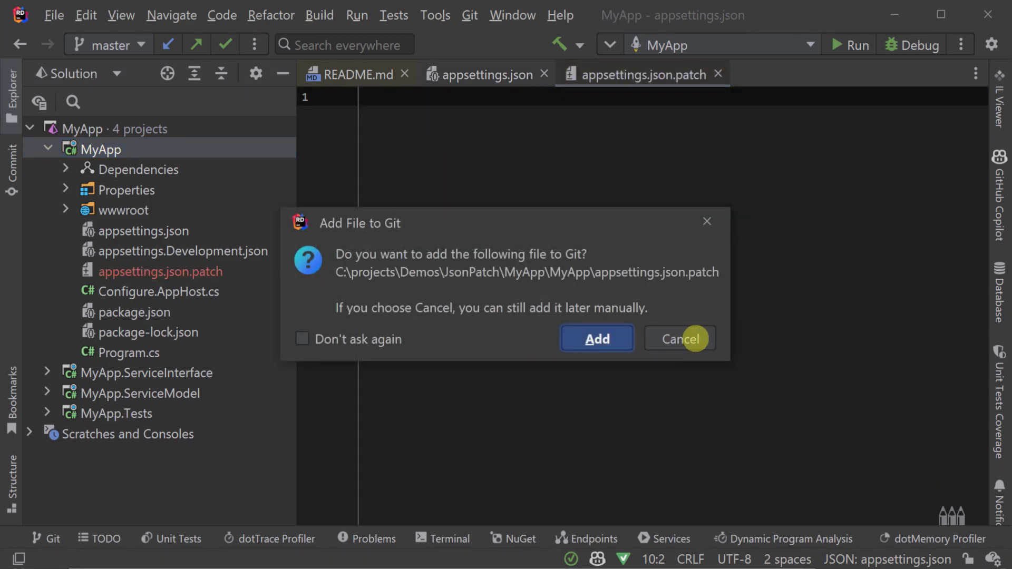
left_click(679, 339)
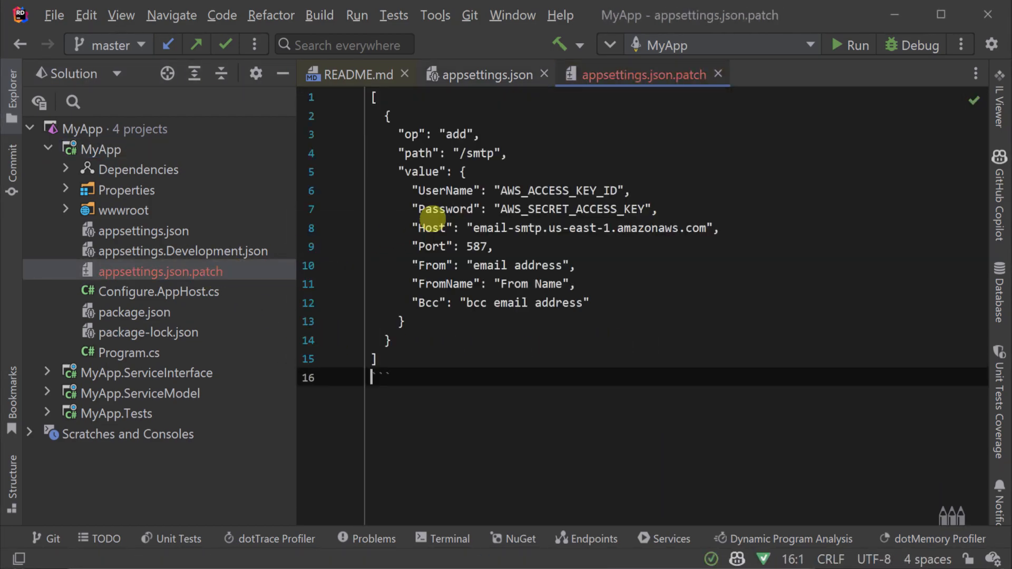
- Exclude appsettings.json.patch via .git/info/exclude and confirm no pending commit changes
right_click(160, 270)
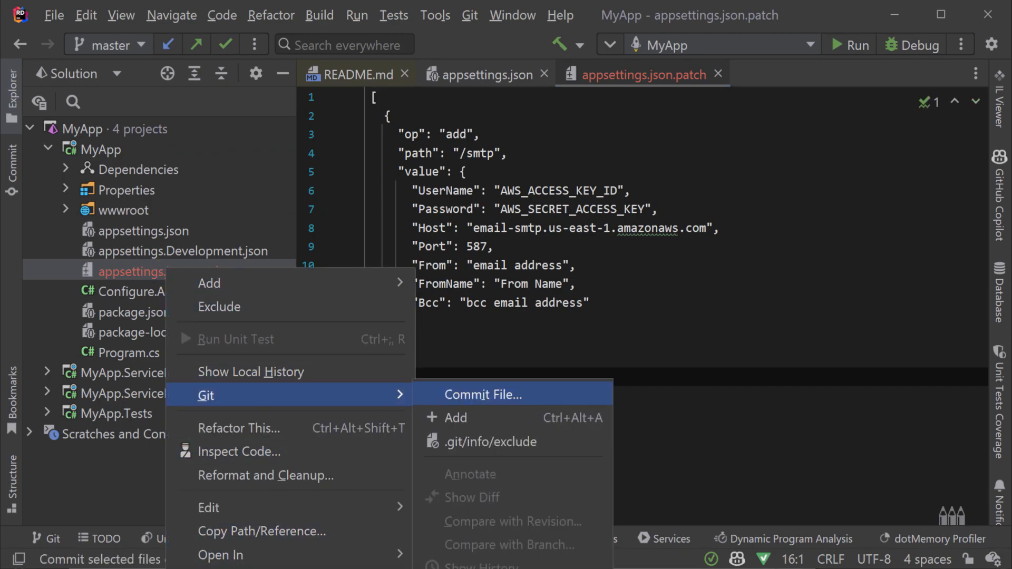
left_click(491, 442)
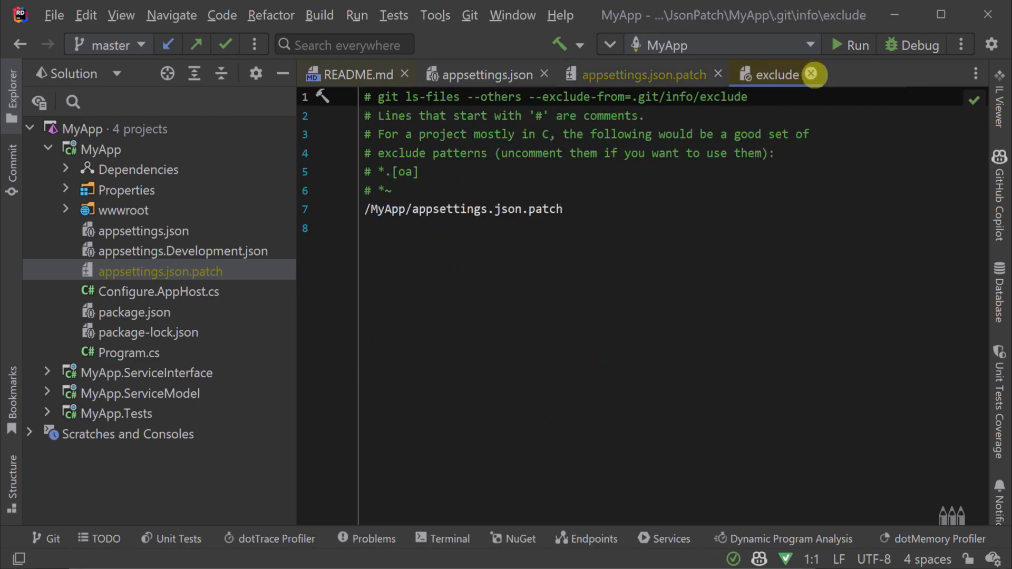
left_click(810, 74)
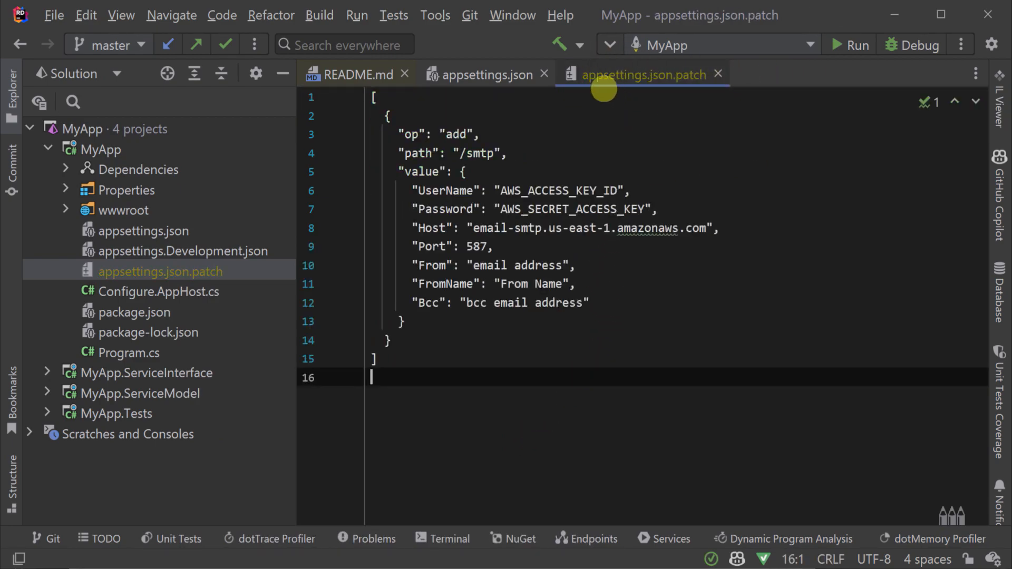
left_click(10, 161)
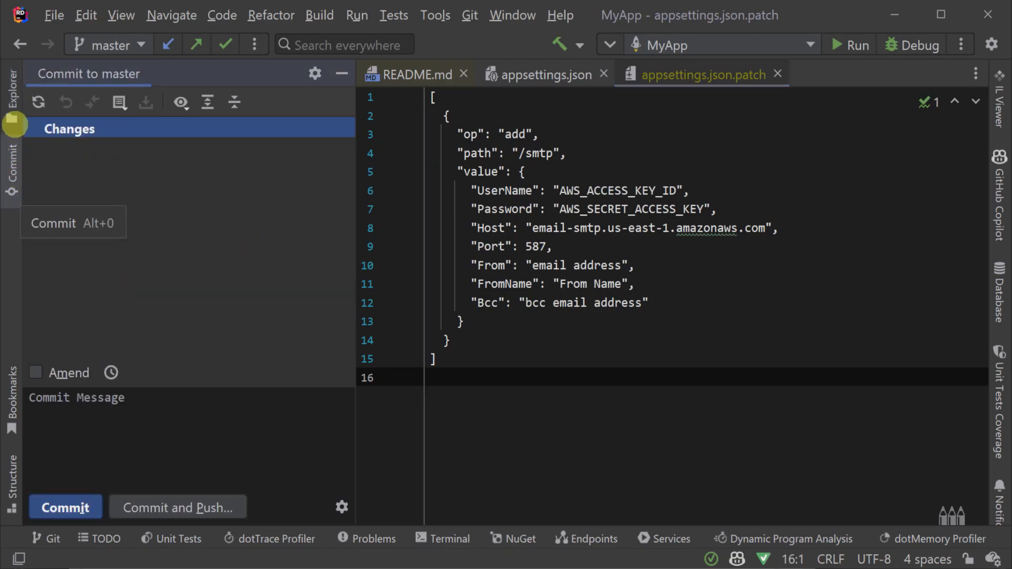
left_click(11, 90)
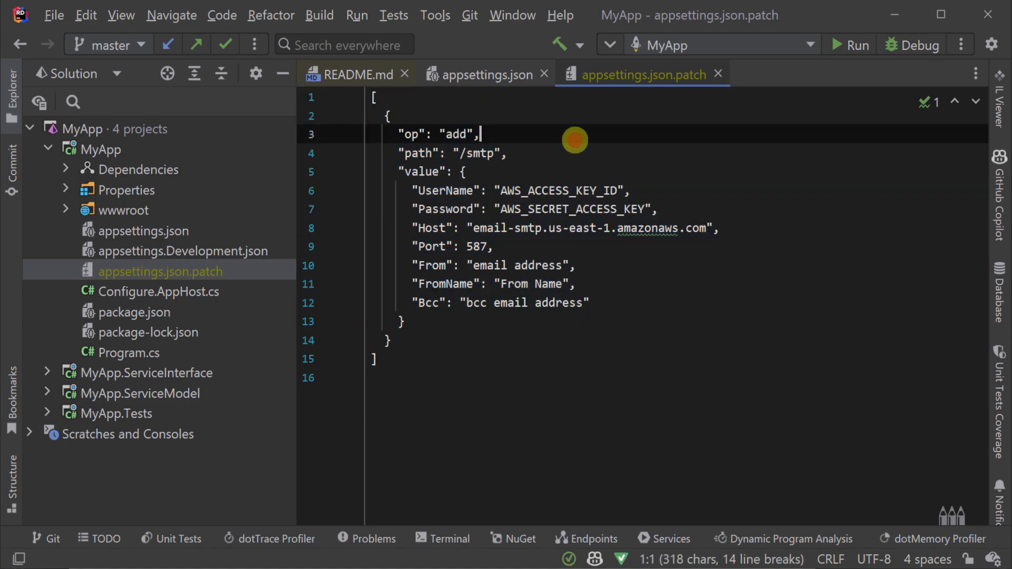
- Compare the patch's add op for /smtp against the empty smtp entry in appsettings.json
double_click(455, 134)
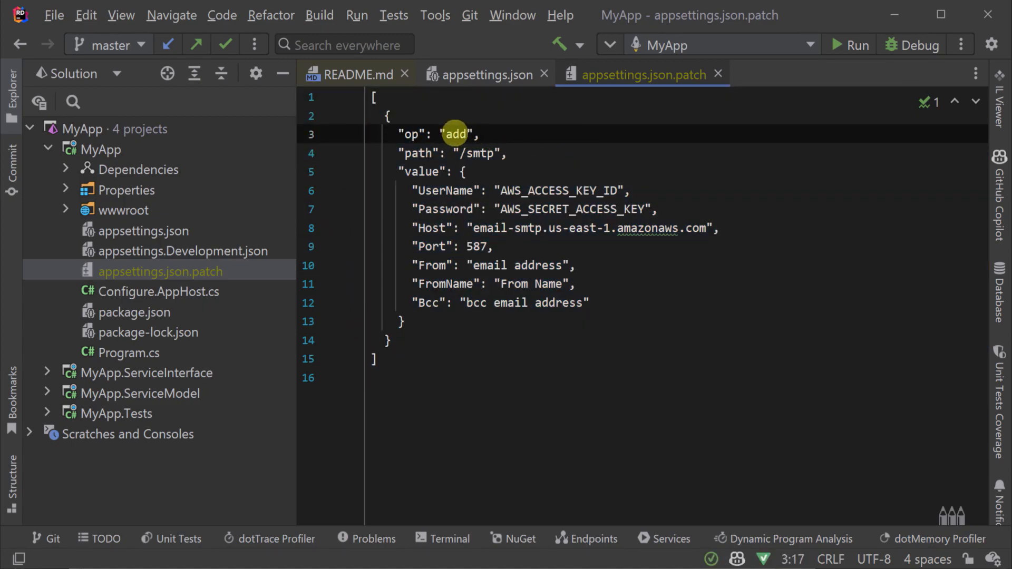
left_click(481, 74)
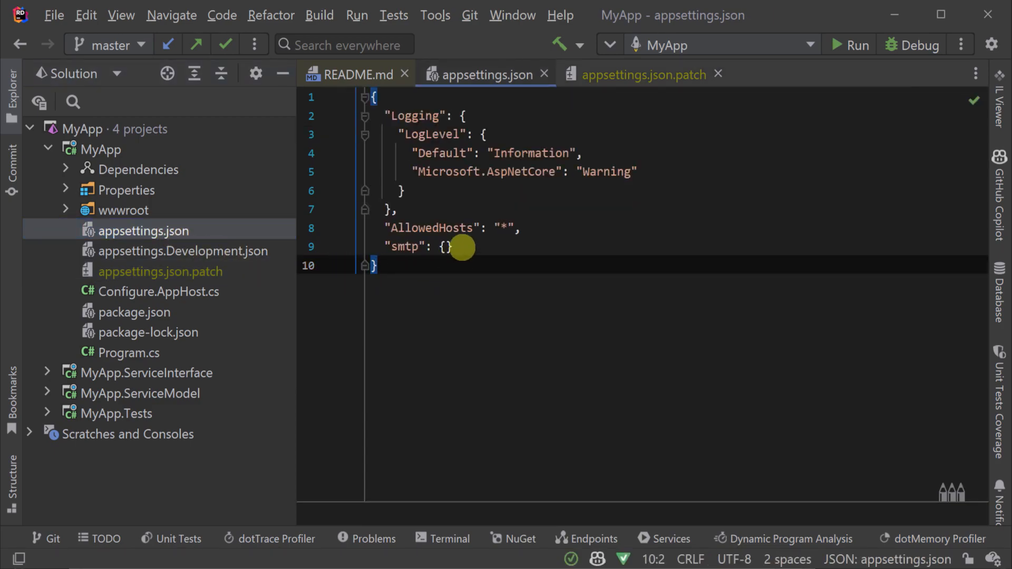
double_click(400, 247)
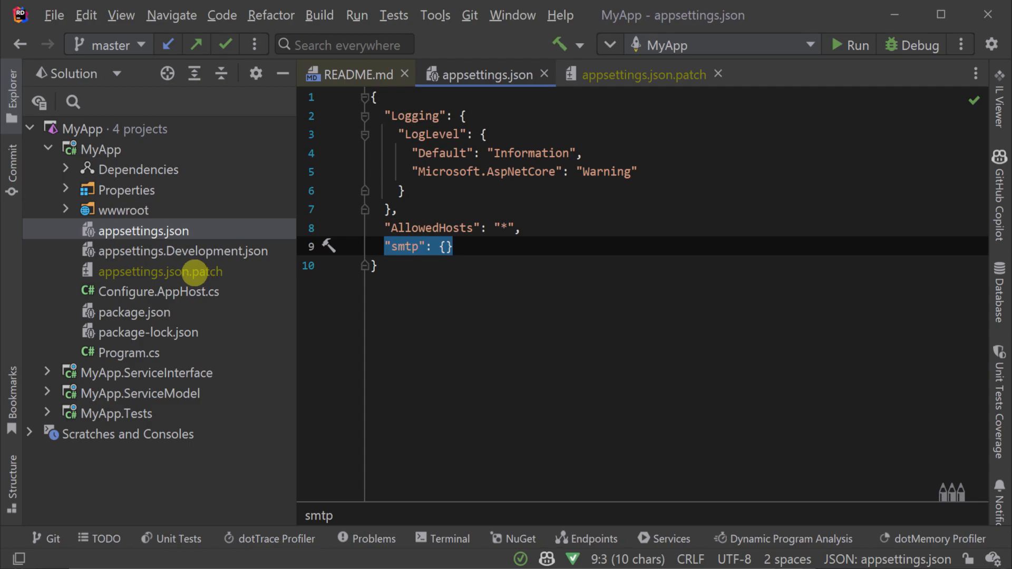
left_click(638, 74)
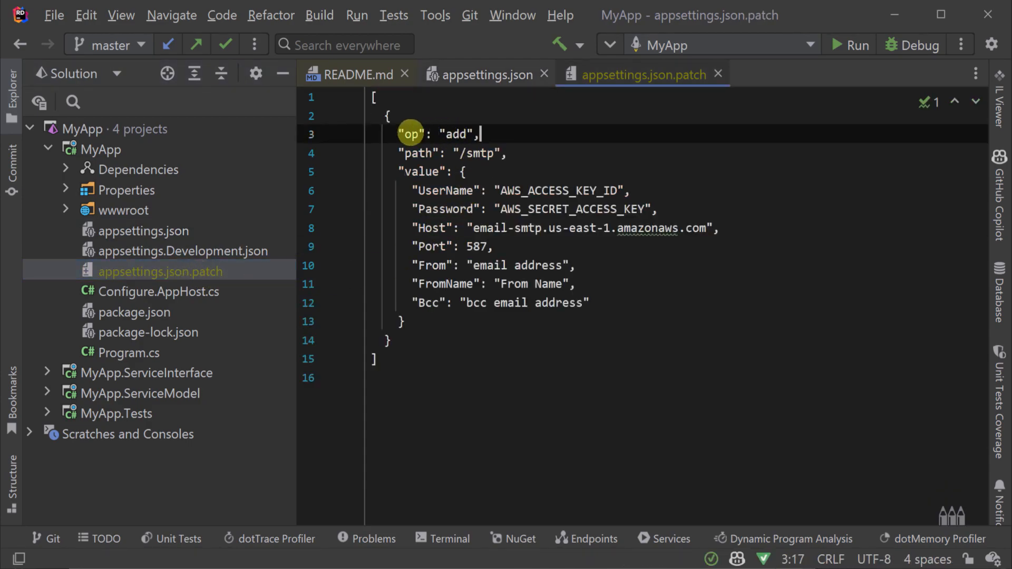
double_click(455, 133)
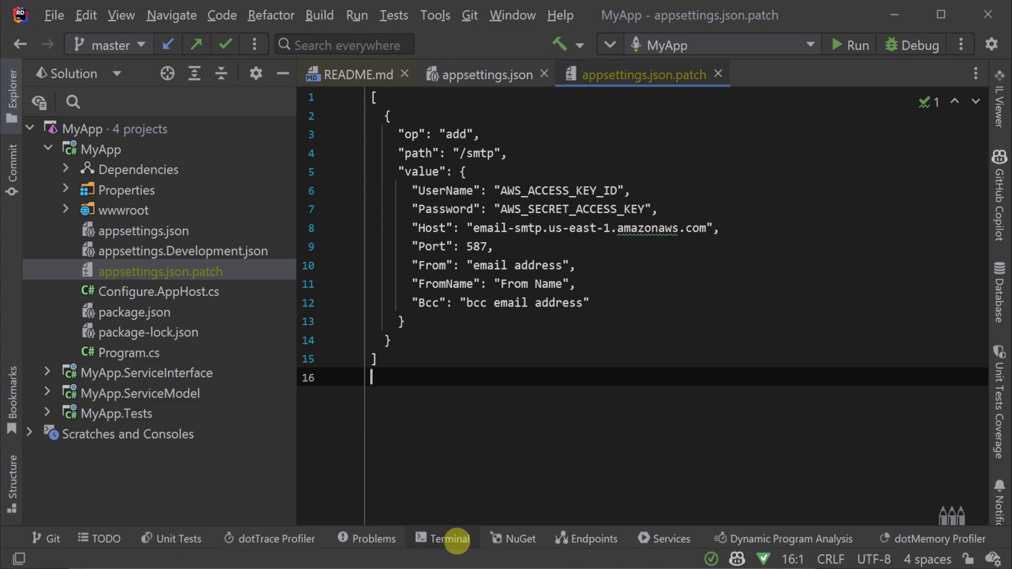
- Run 'x patch appsettings.json.patch' in the terminal and view the filled smtp block in appsettings.json
left_click(443, 538)
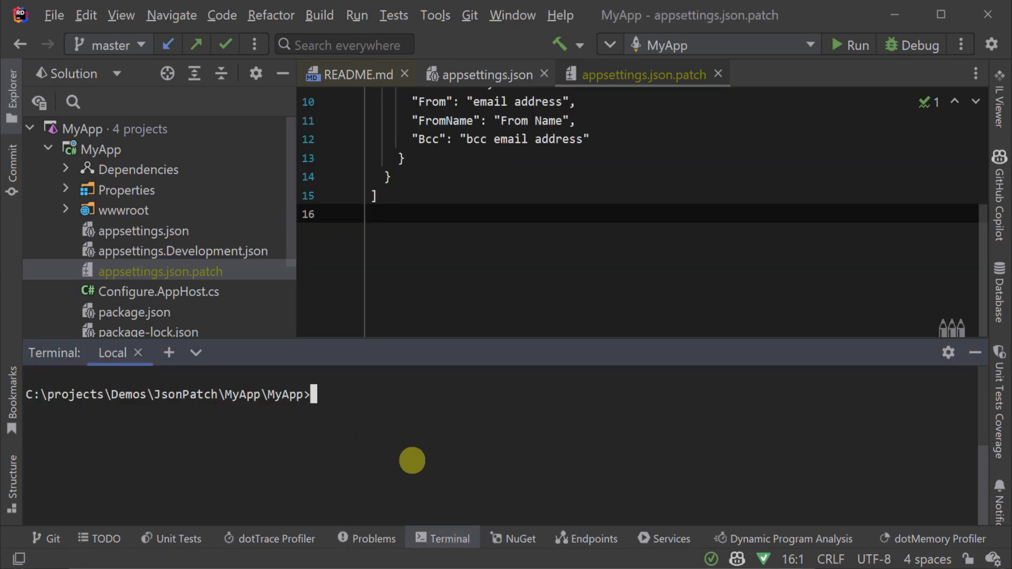
type("x patch")
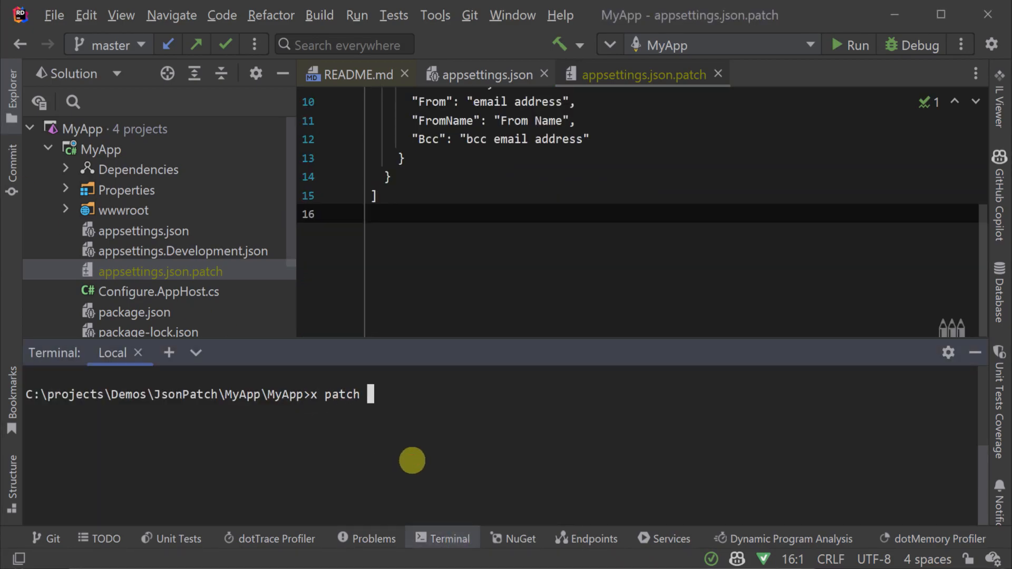
type("appsettings.json.patch")
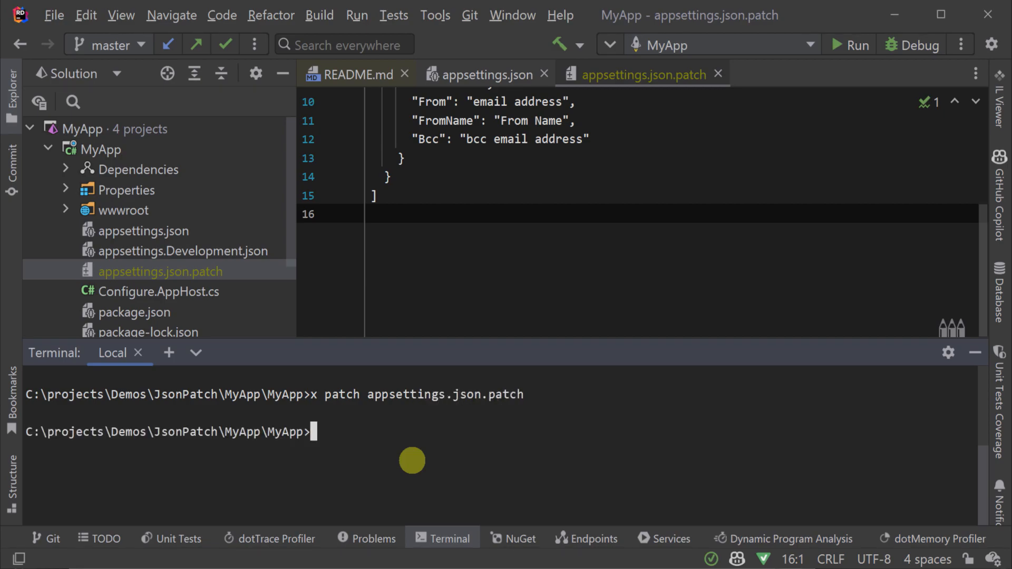
left_click(142, 231)
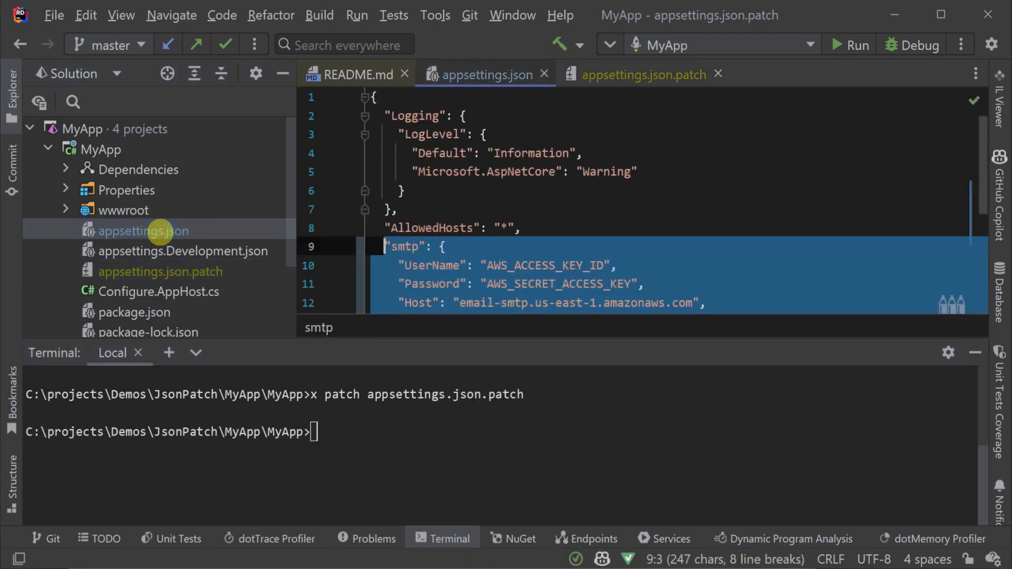
left_click(485, 74)
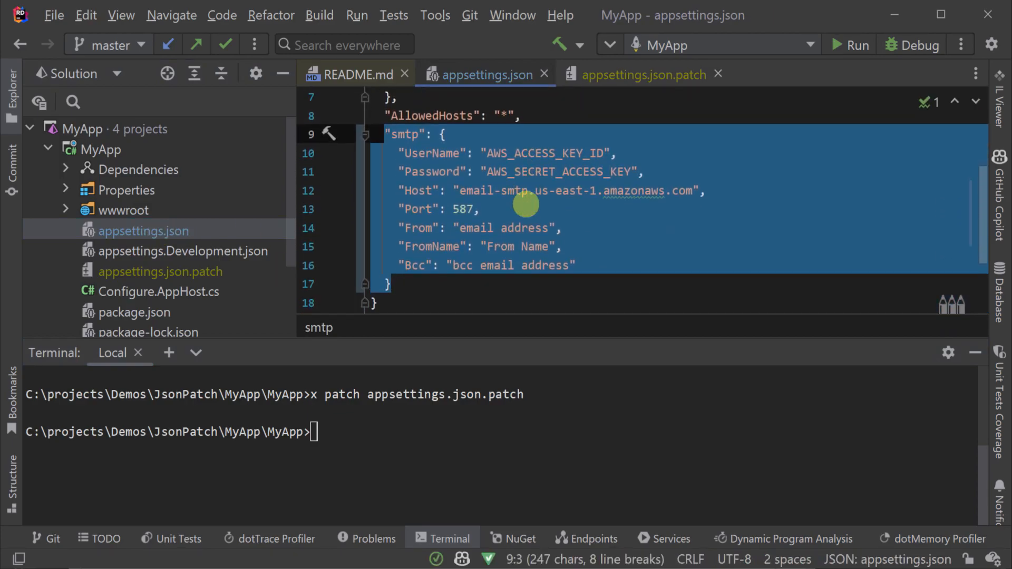
left_click(374, 302)
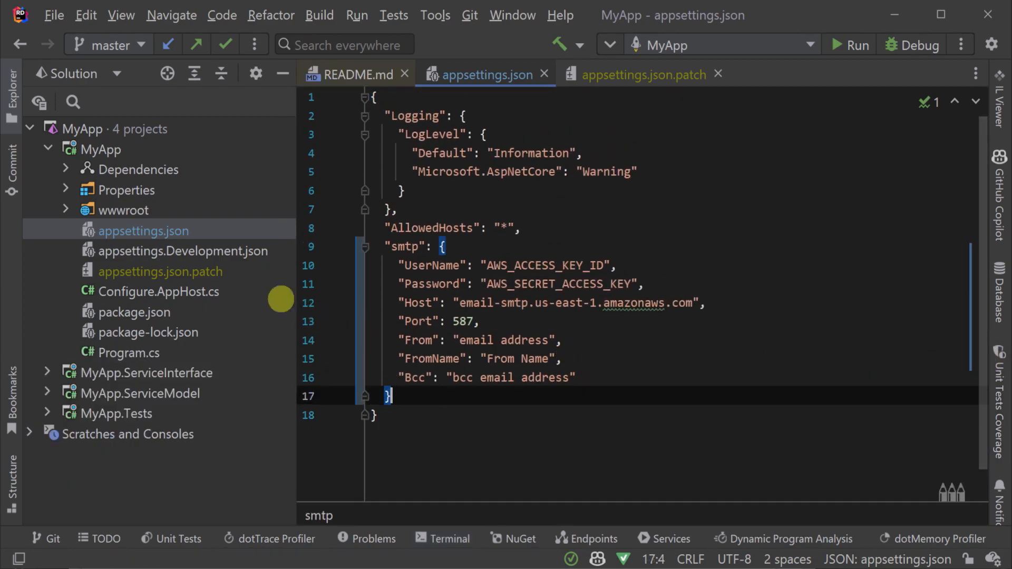
left_click(642, 74)
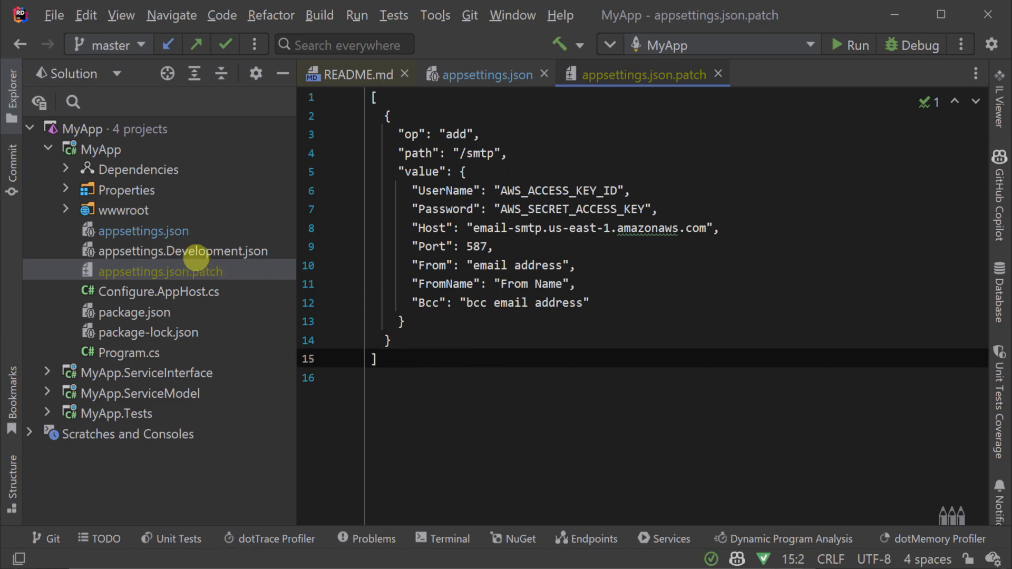
left_click(487, 74)
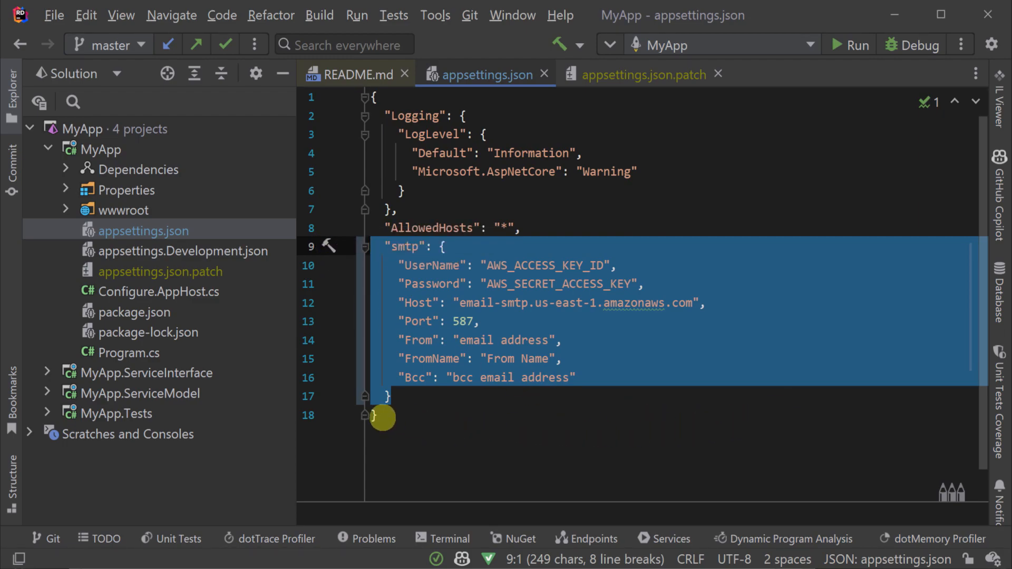
left_click(377, 414)
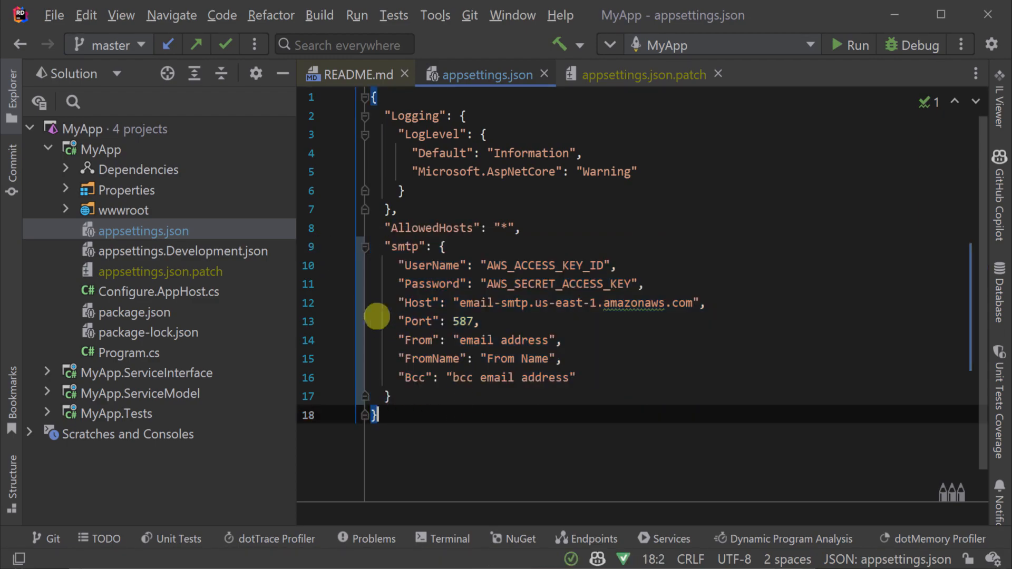
left_click(642, 74)
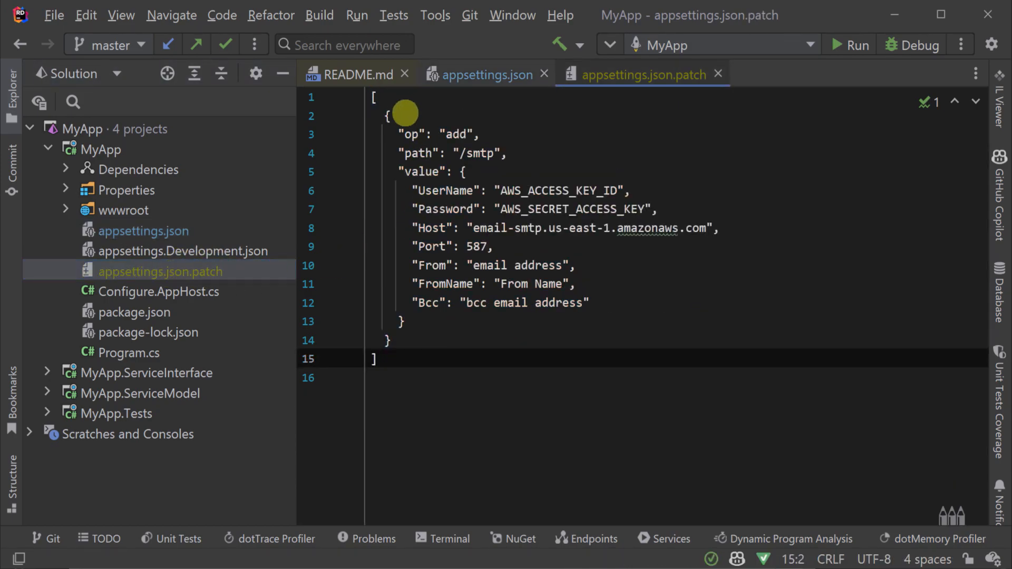
left_click(375, 95)
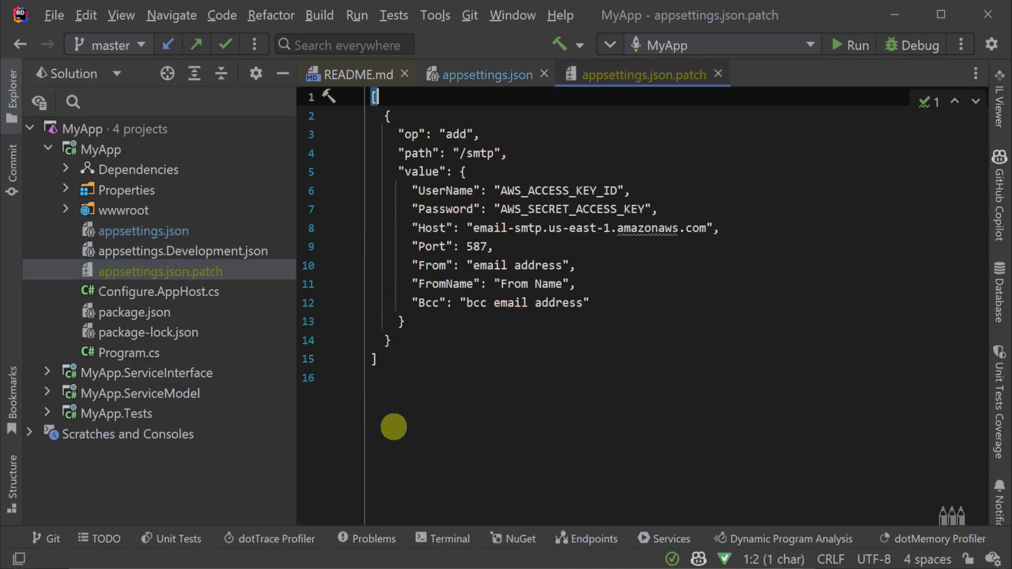
left_click(373, 359)
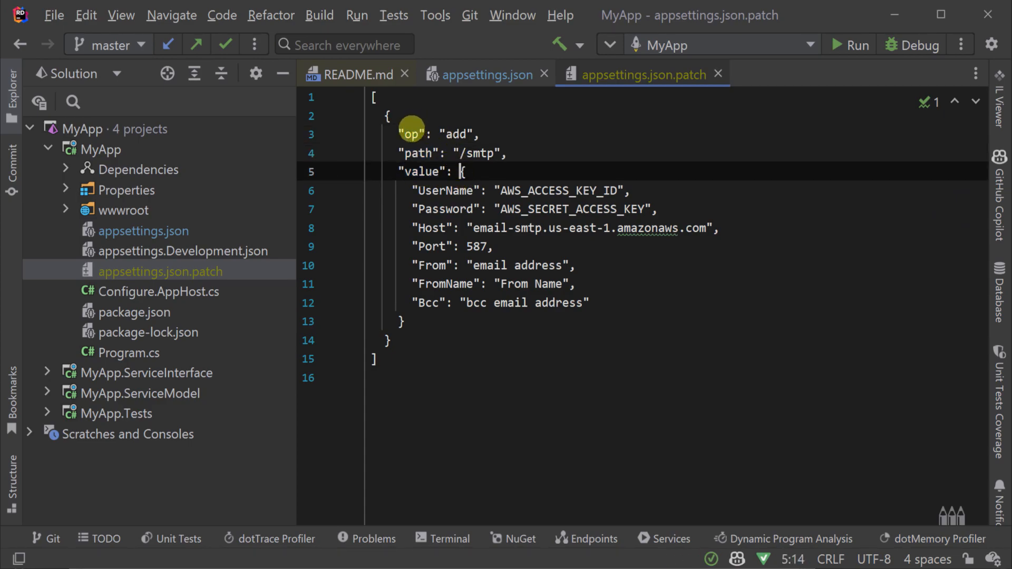
double_click(456, 134)
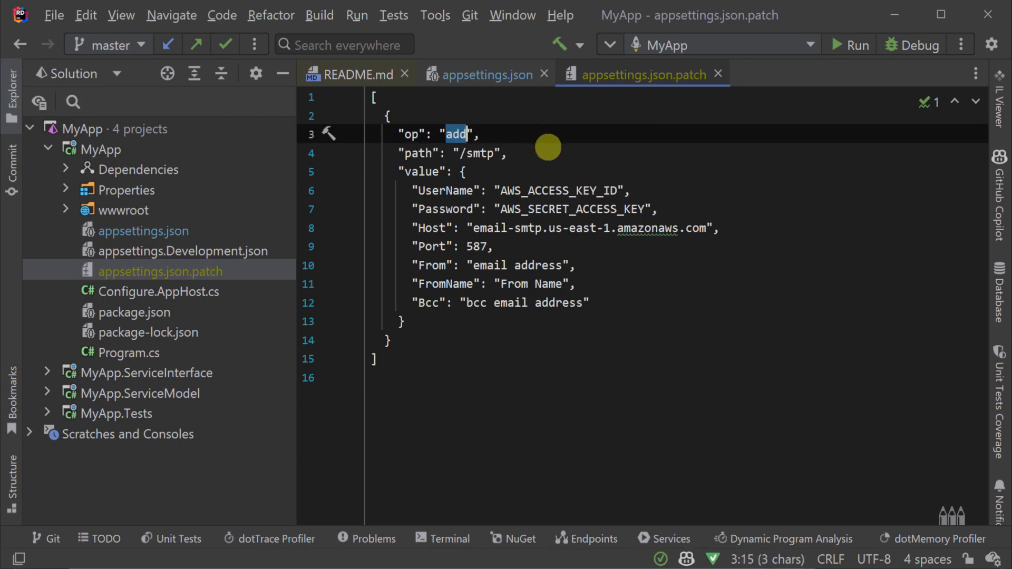
type("replace")
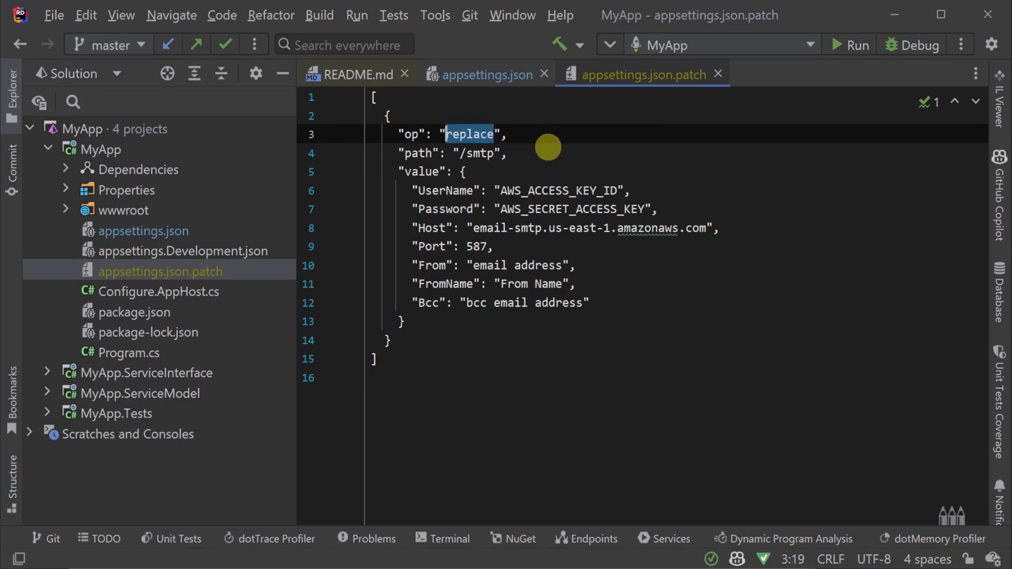
type("move")
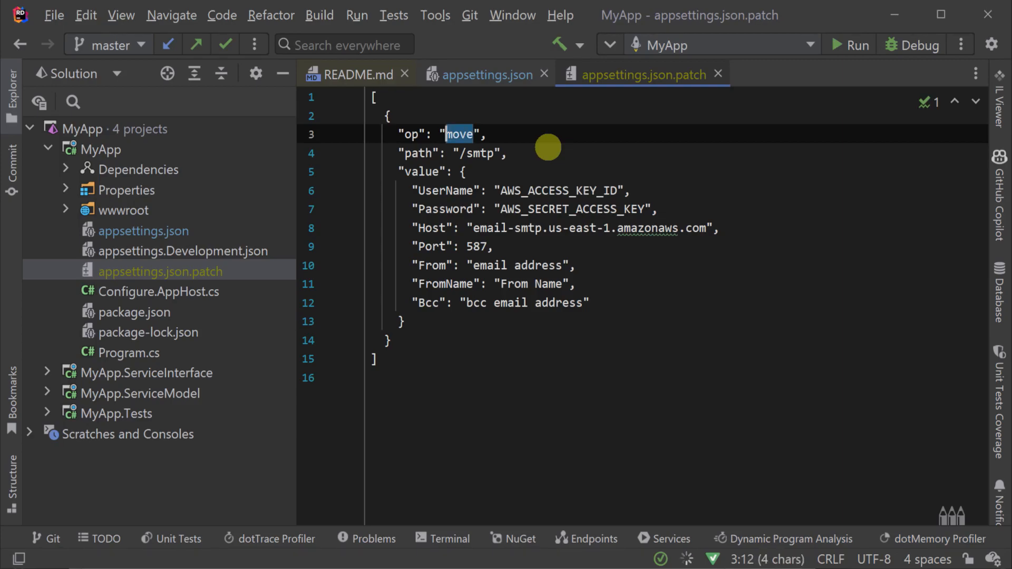
type("test")
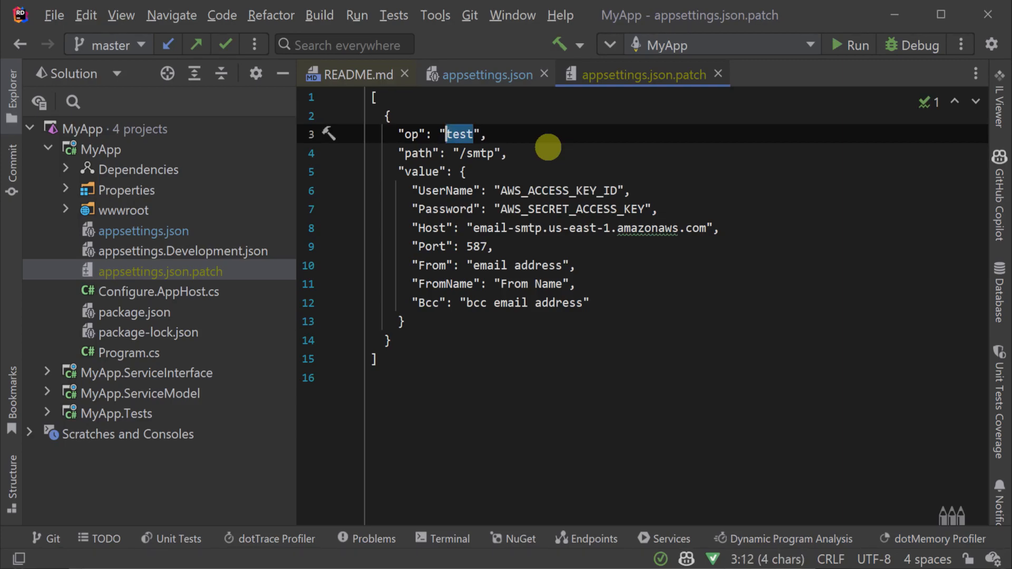
type("add")
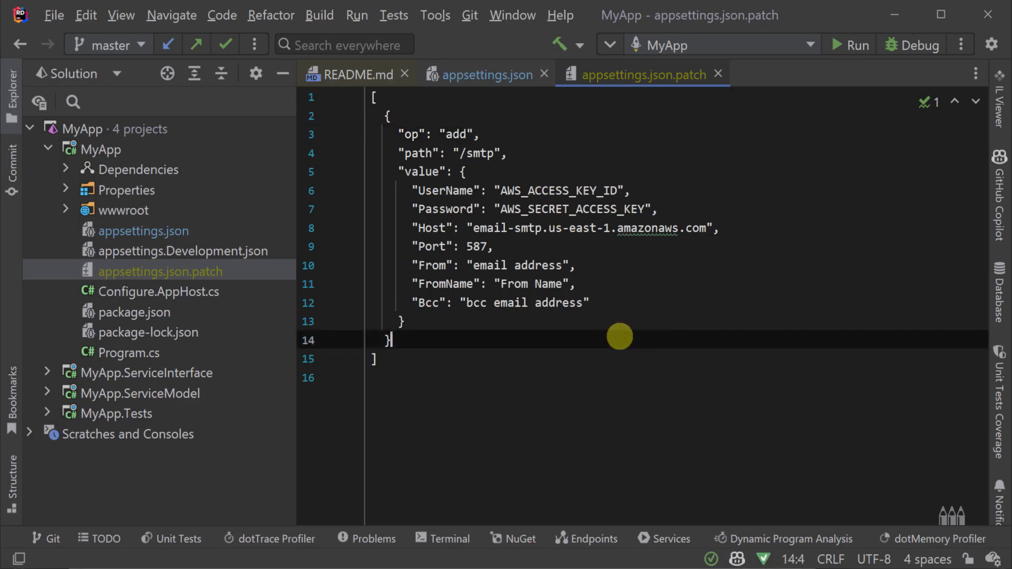
double_click(421, 172)
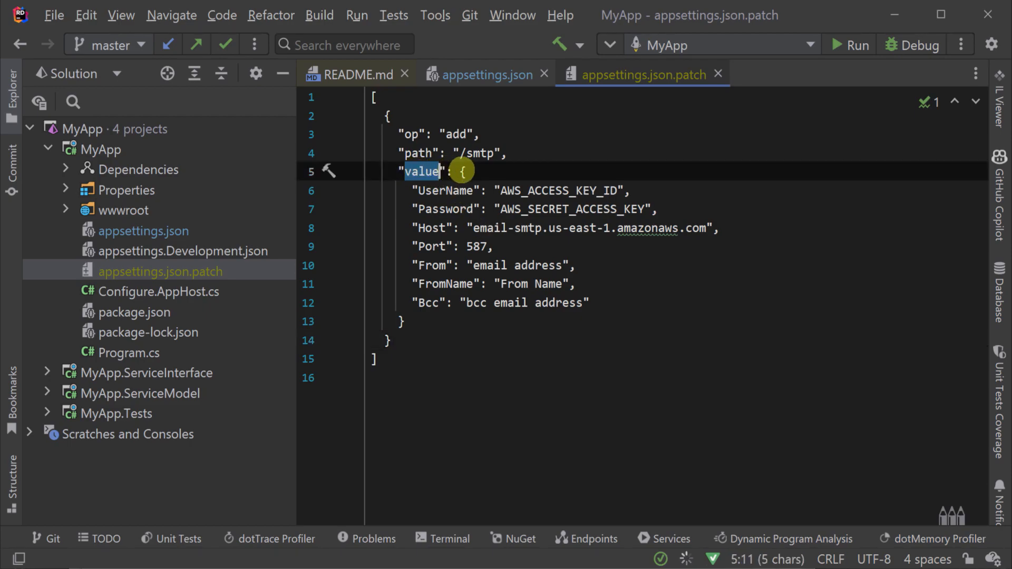
type("2")
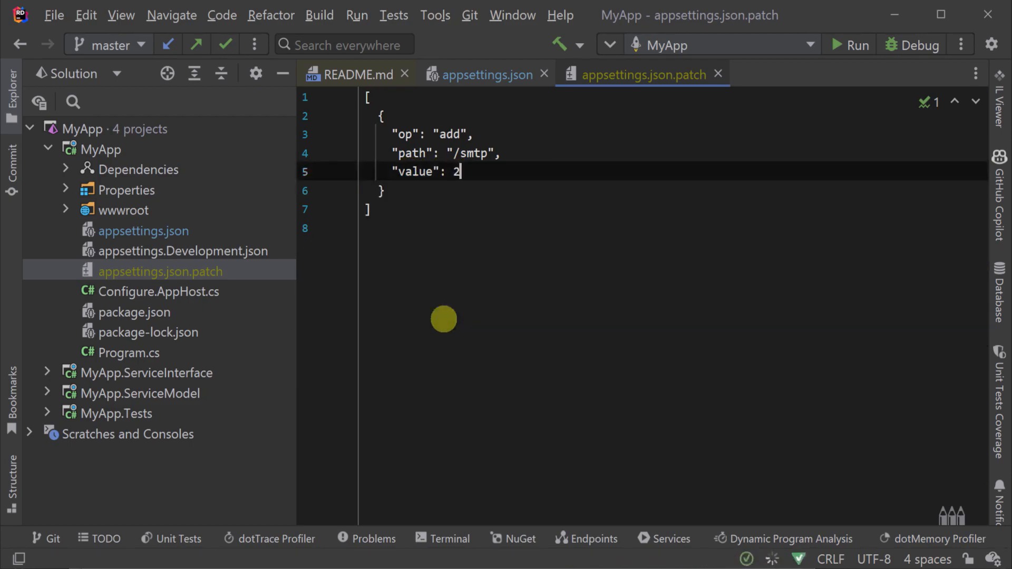
type("\"test\"")
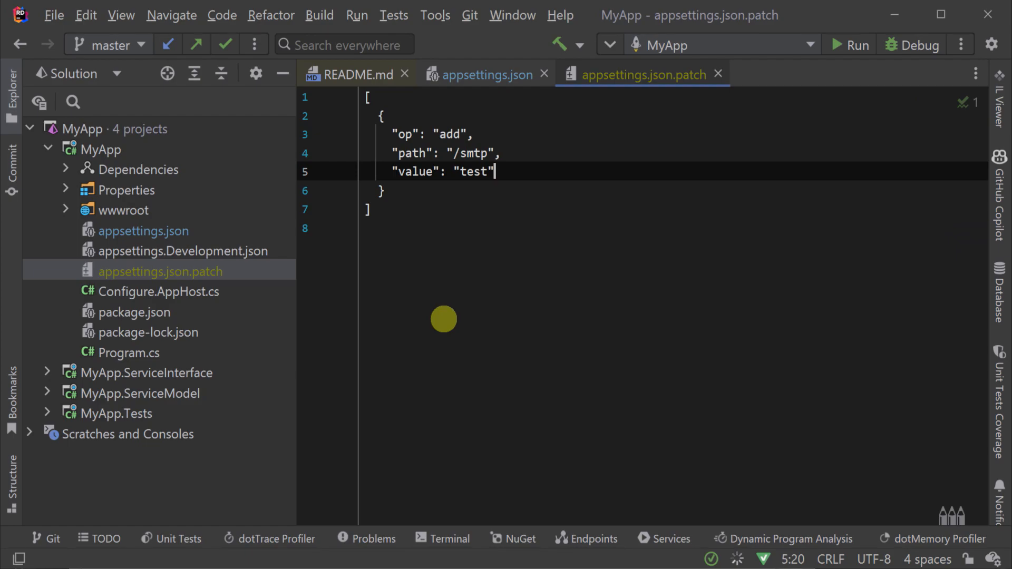
type("[]")
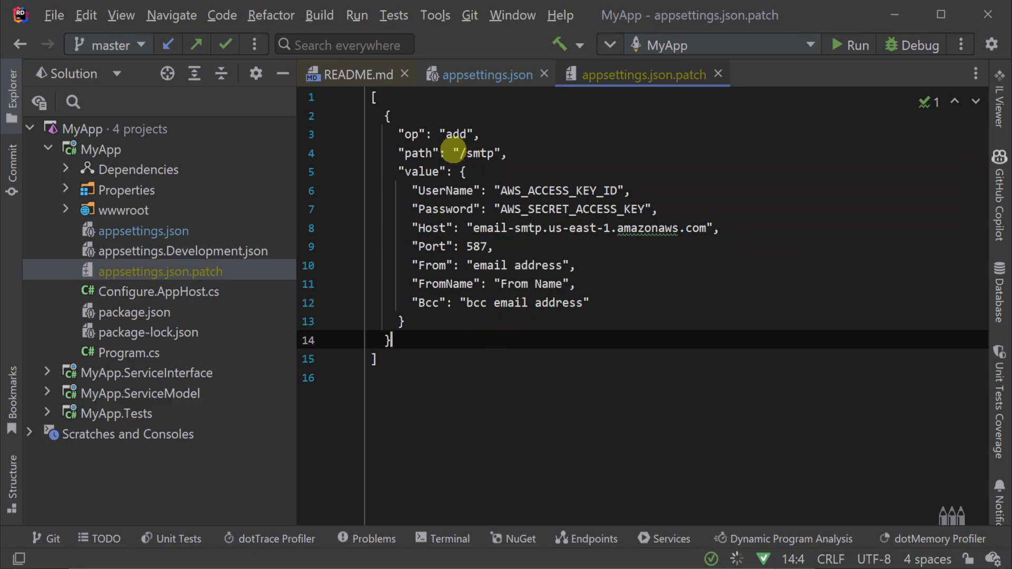
double_click(477, 153)
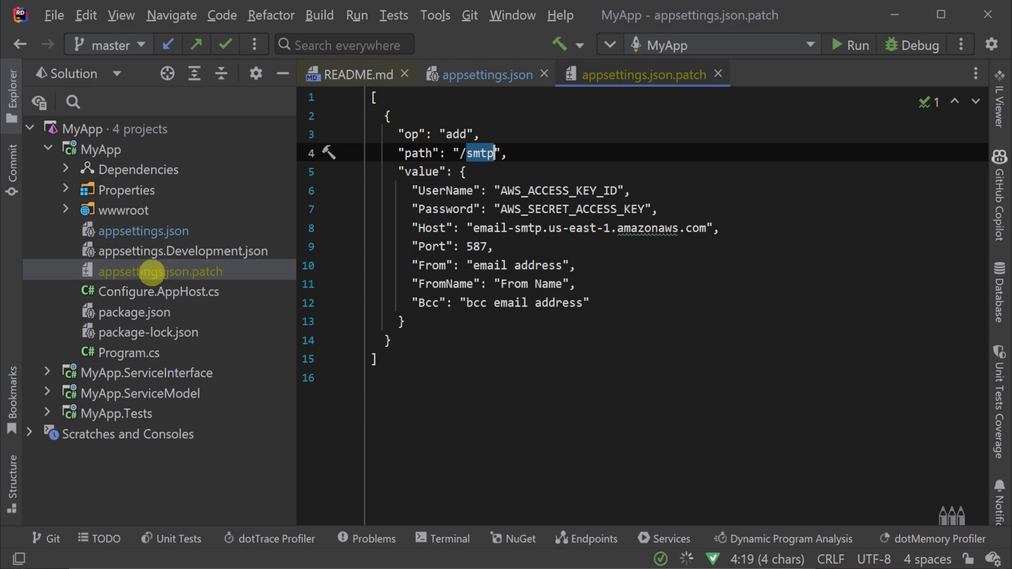
left_click(483, 74)
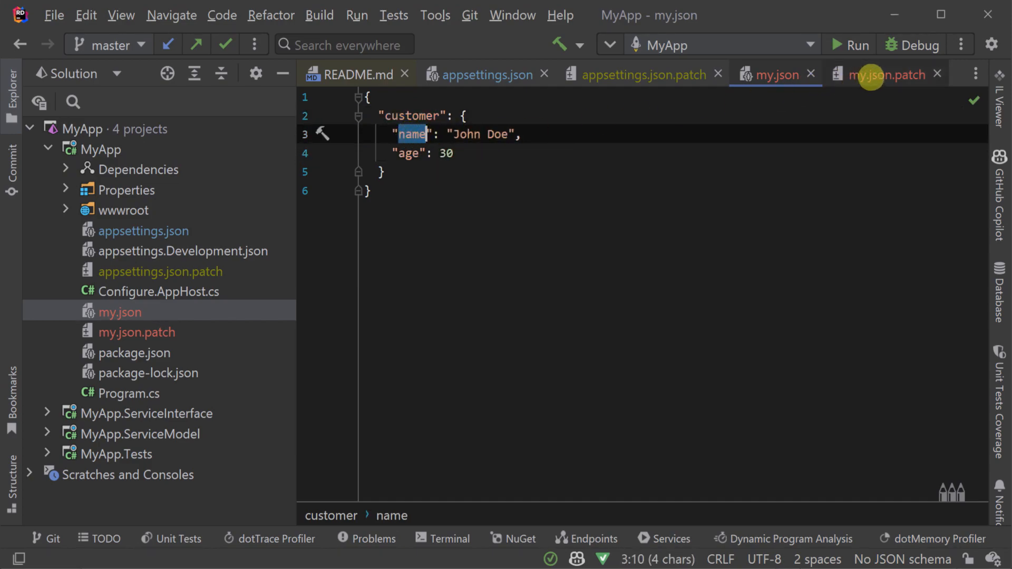
- Review the /customer/name replace in my.json.patch, run 'x patch my.json.patch', and view my.json
left_click(879, 74)
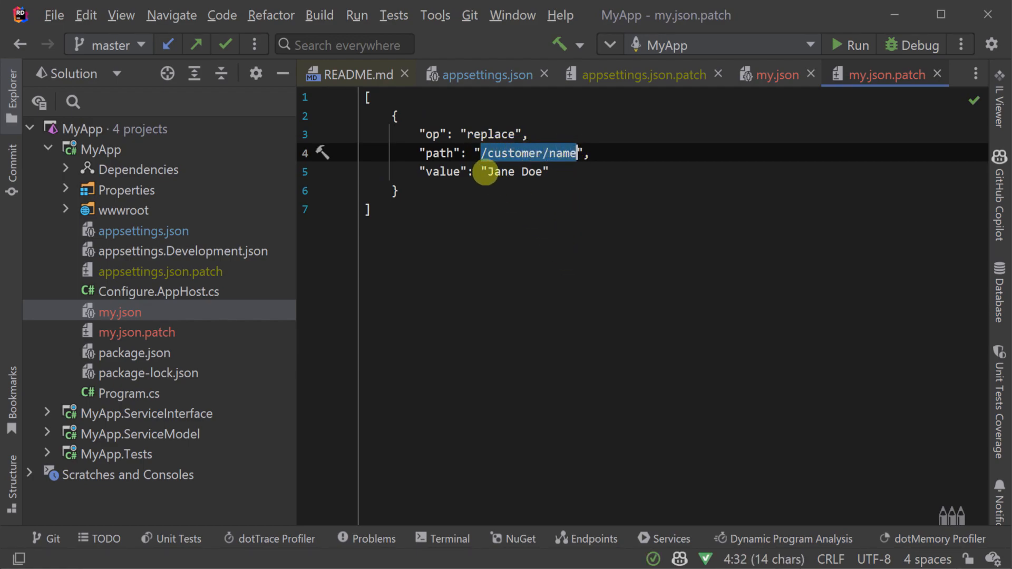
double_click(562, 153)
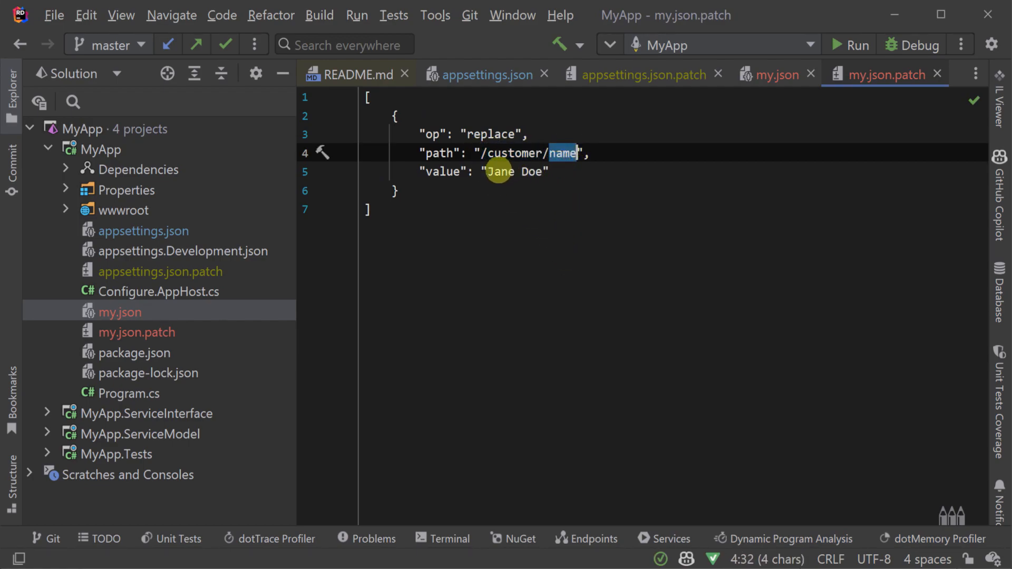
left_click(442, 539)
type("x patch my.js")
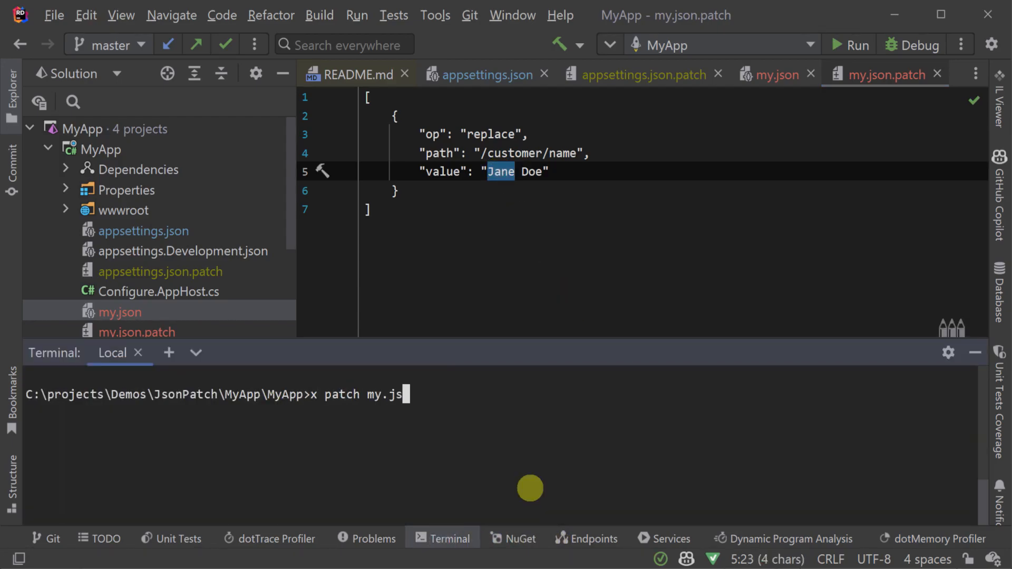
key("Return")
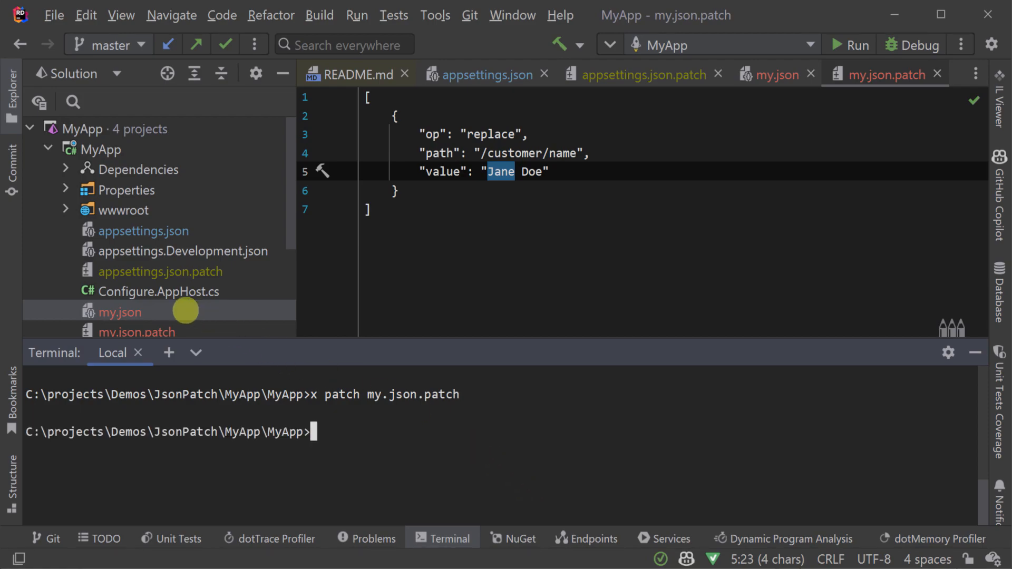
left_click(768, 73)
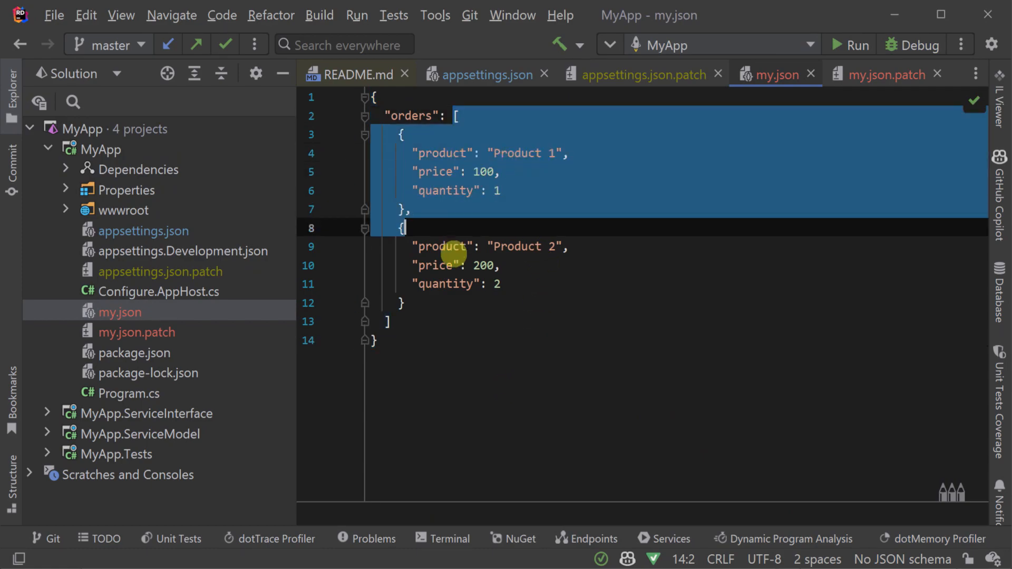
- Compare the /orders/1/price replace-with-150 patch against the second order in my.json
left_click(136, 332)
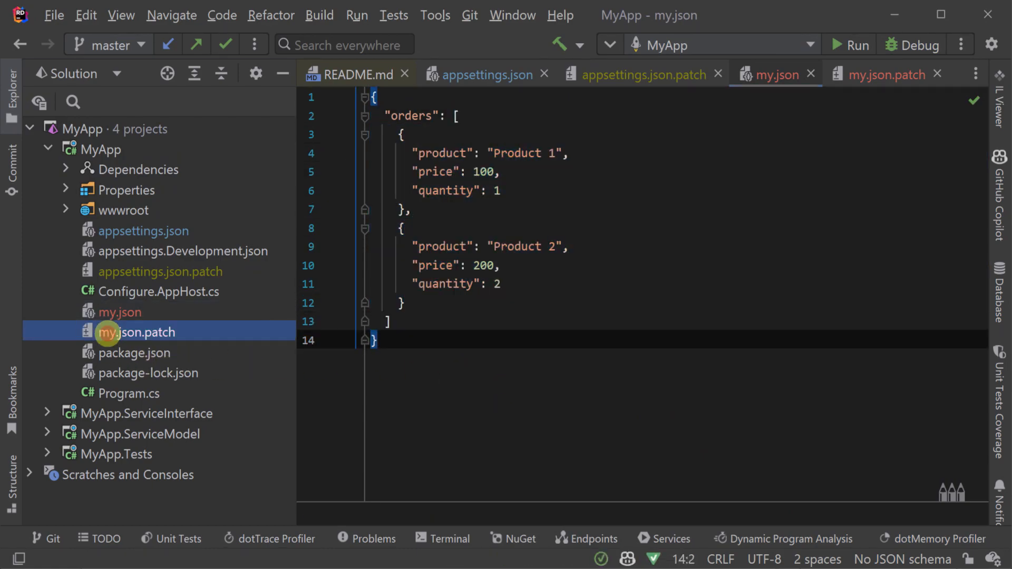
left_click(878, 74)
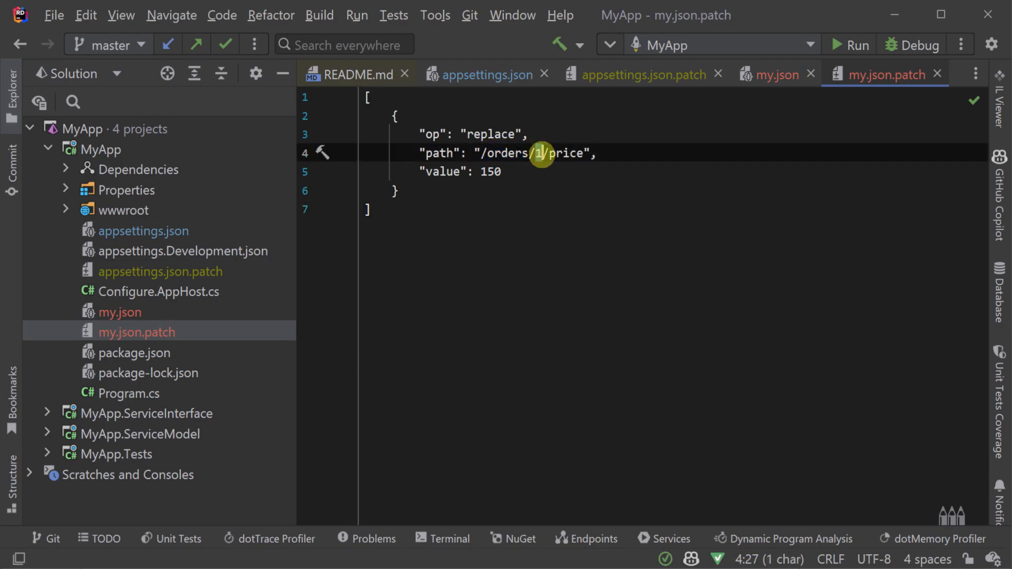
left_click(772, 73)
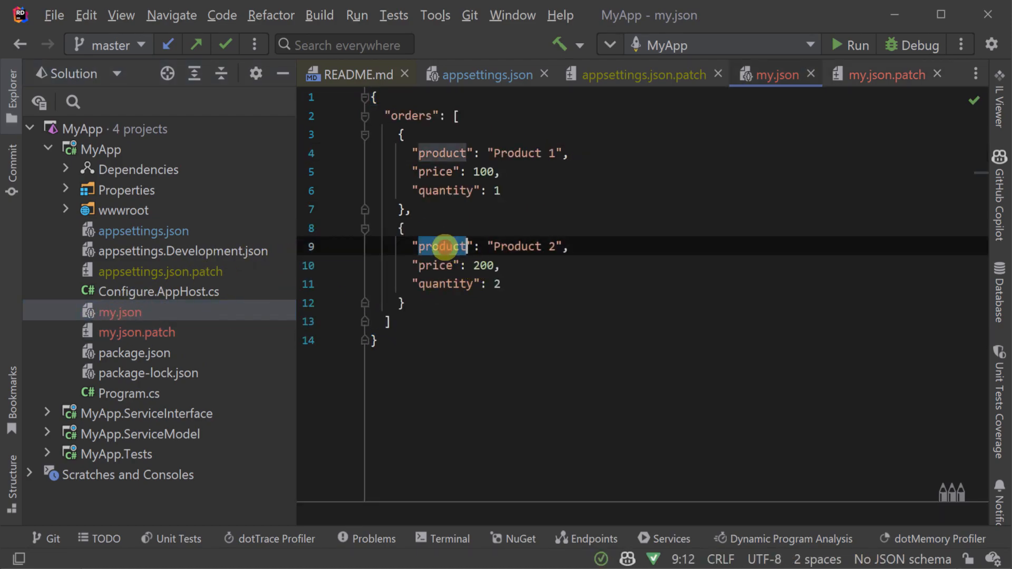
left_click(884, 74)
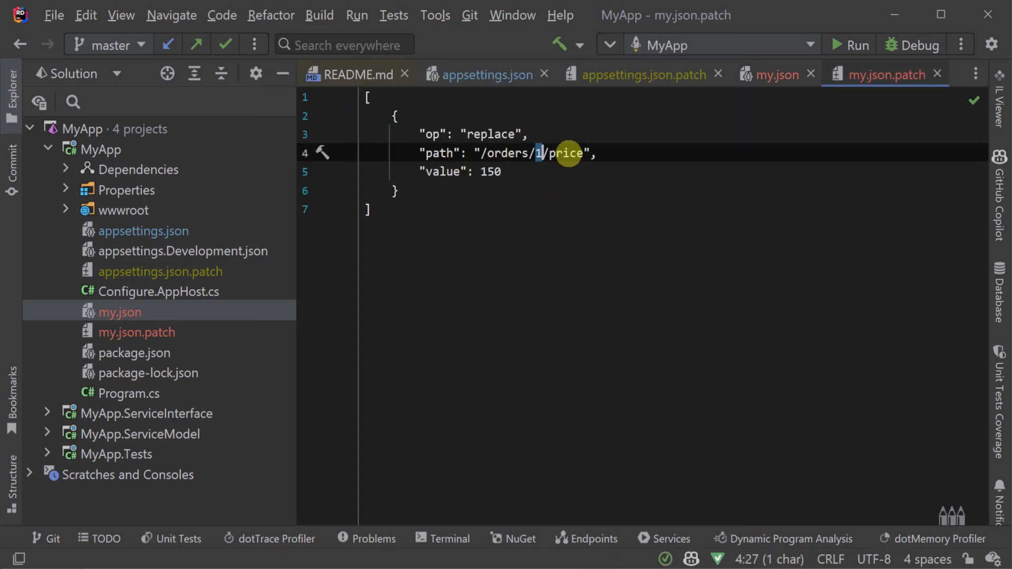
- Rerun the patch in the terminal and verify Product 2's price is now 150 in my.json
left_click(368, 209)
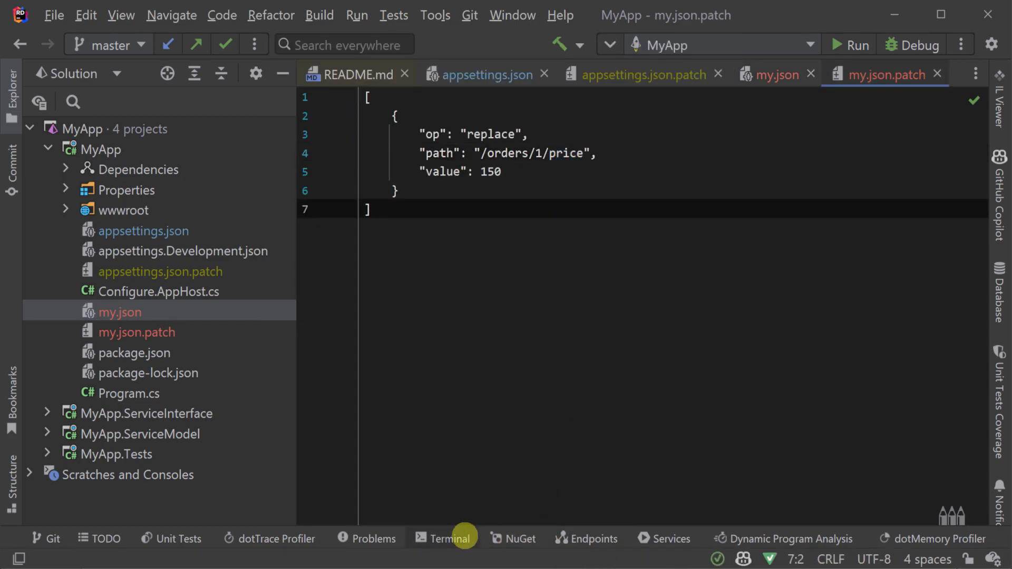
left_click(442, 538)
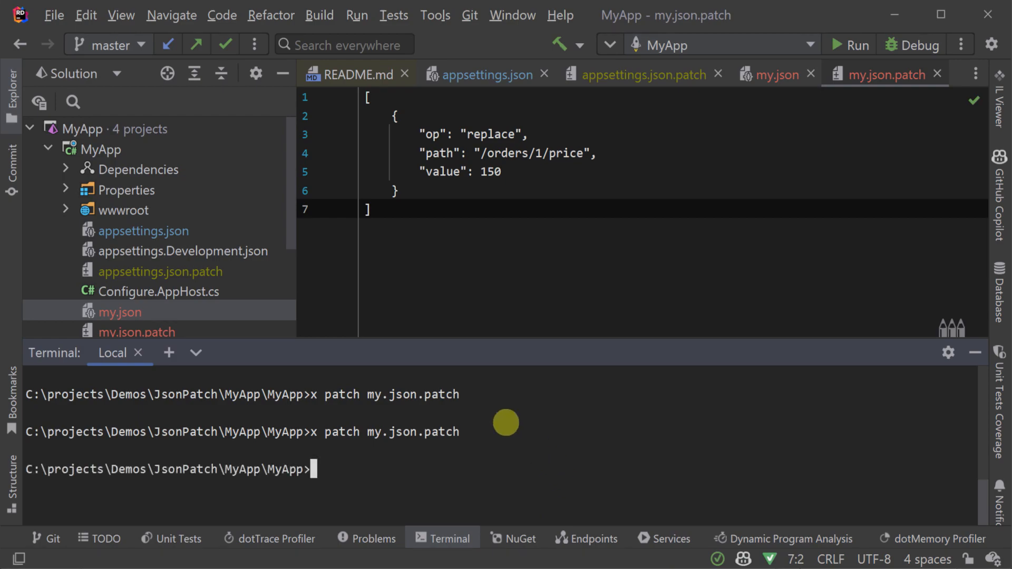
left_click(770, 74)
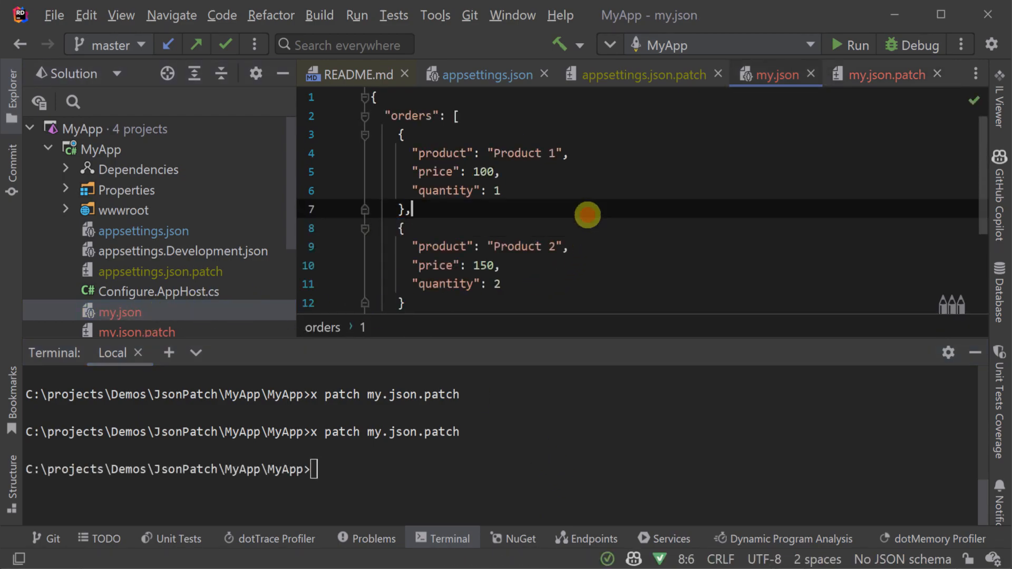
double_click(483, 265)
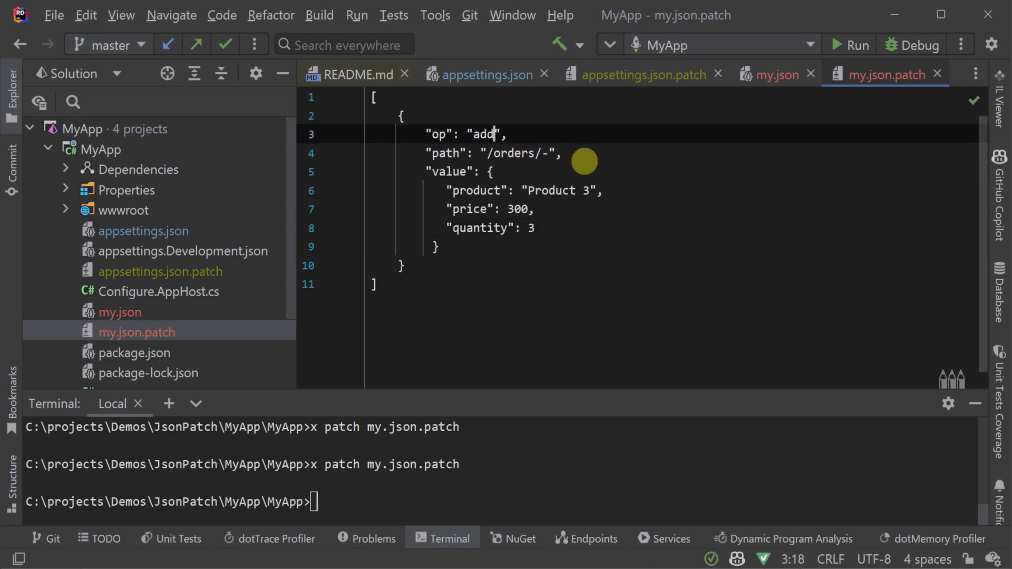
- Apply the /orders/- add patch and view Product 3 (price 300, quantity 3) appended in my.json
left_click(546, 153)
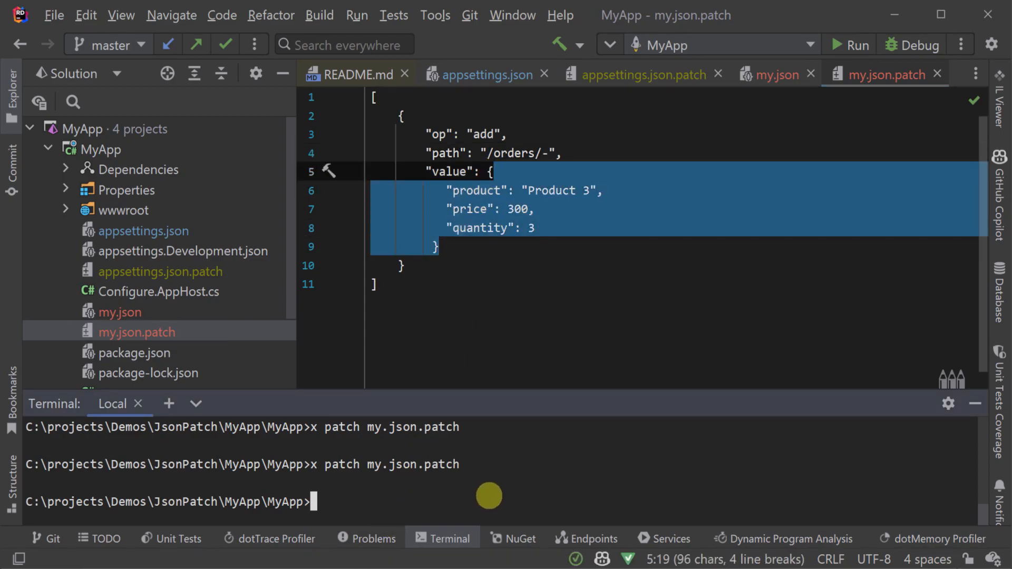
mouse_move(119, 312)
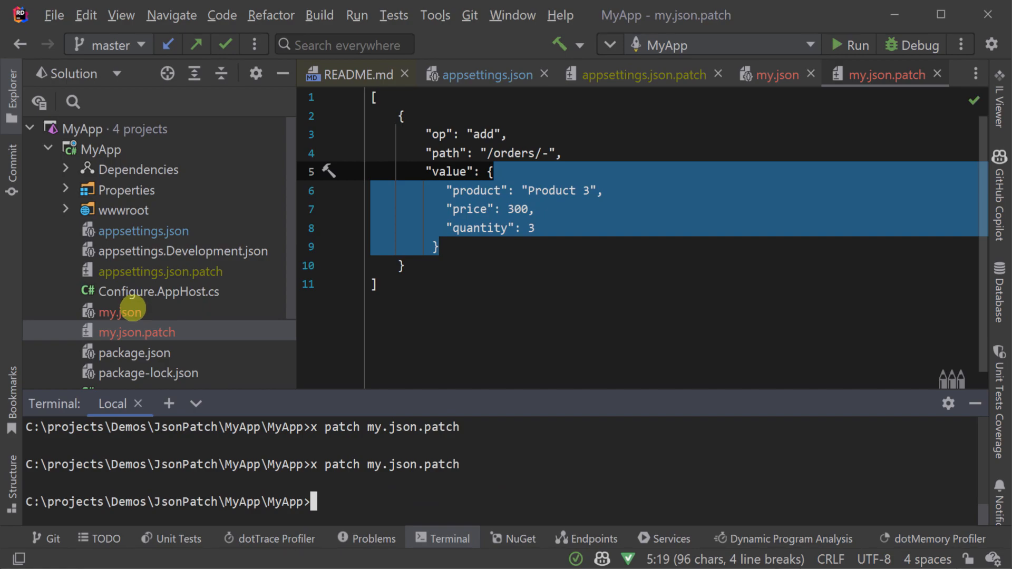
left_click(770, 74)
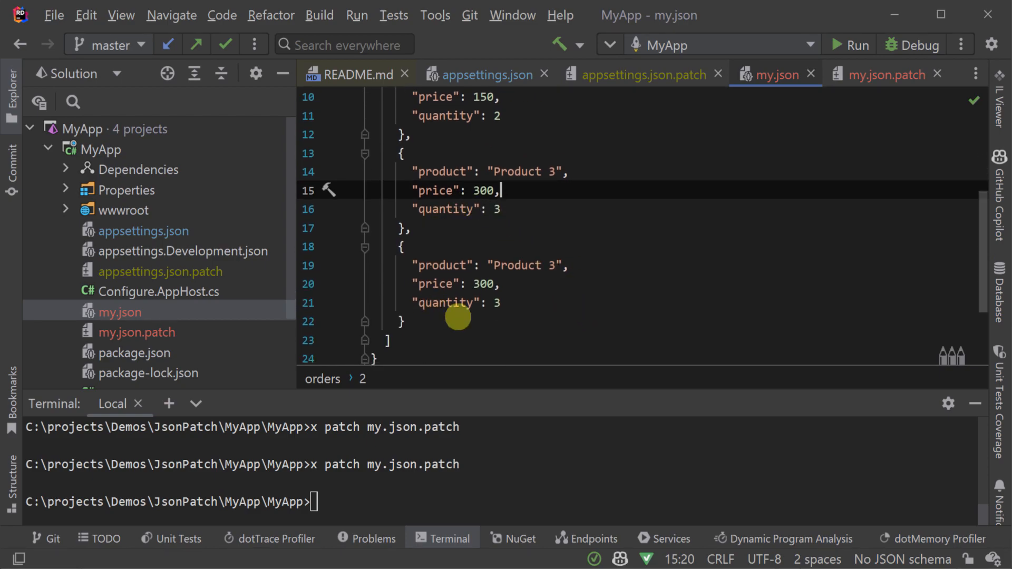
mouse_move(743, 406)
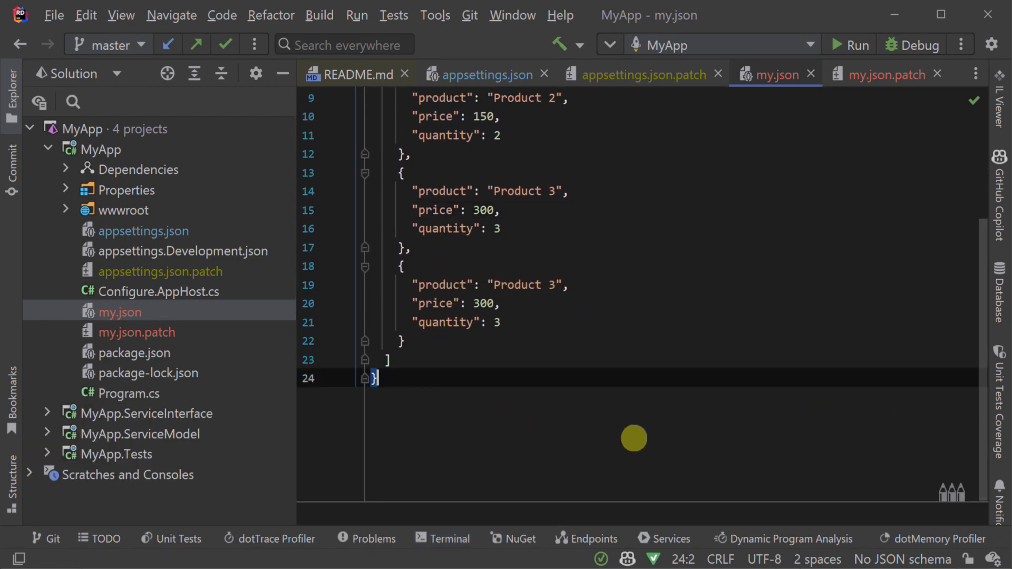
scroll("up", 3)
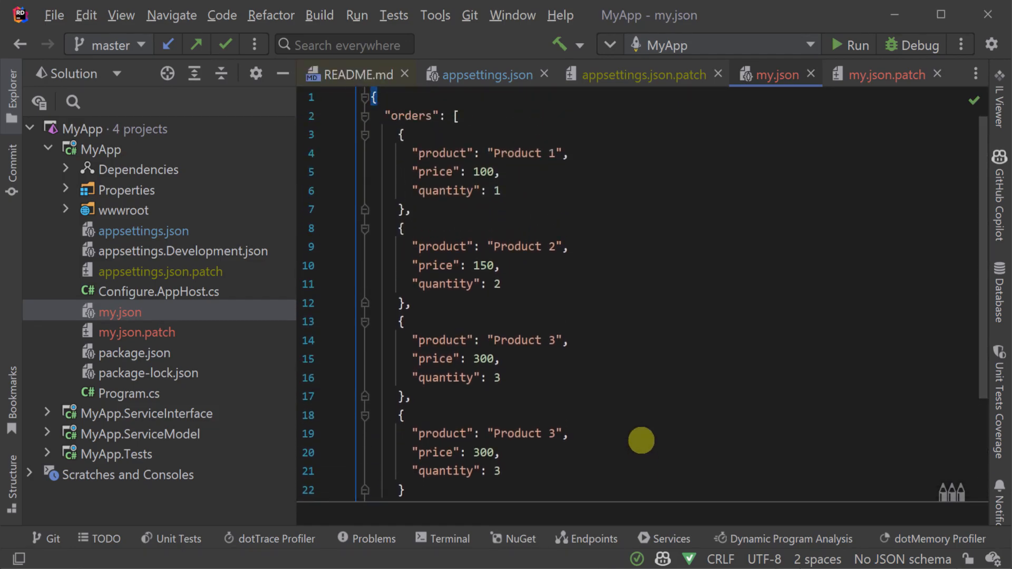